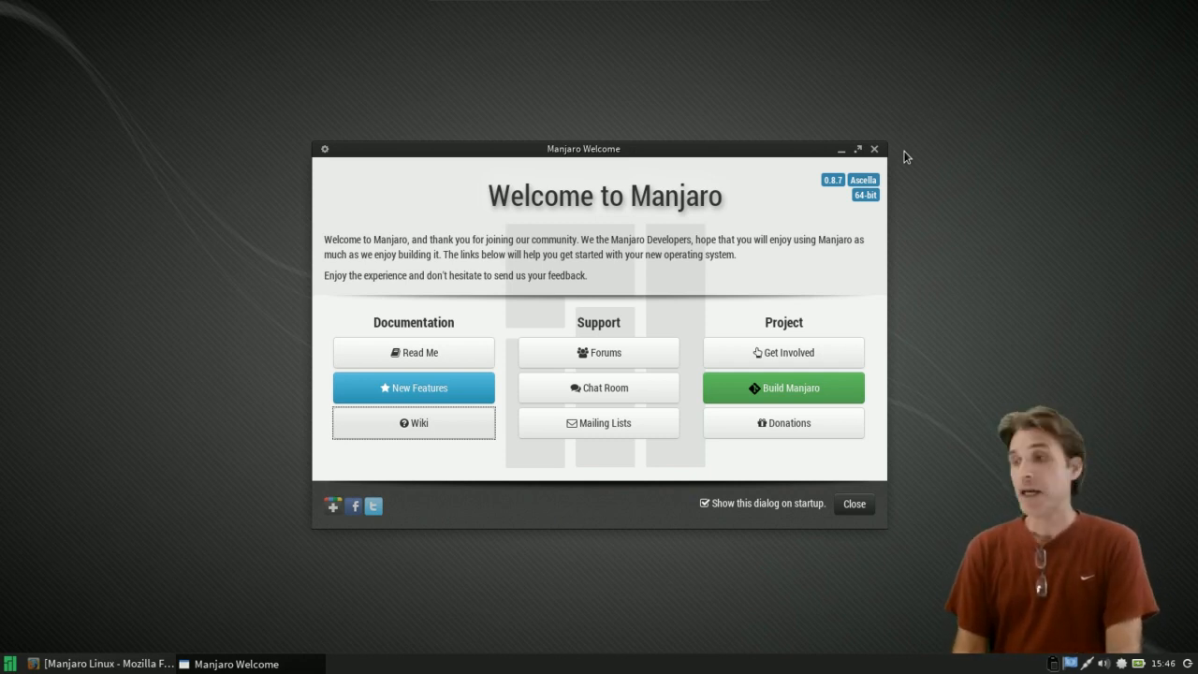
- Open the Manjaro Wiki in Firefox from the Welcome dialog's Documentation Wiki button
left_click(103, 663)
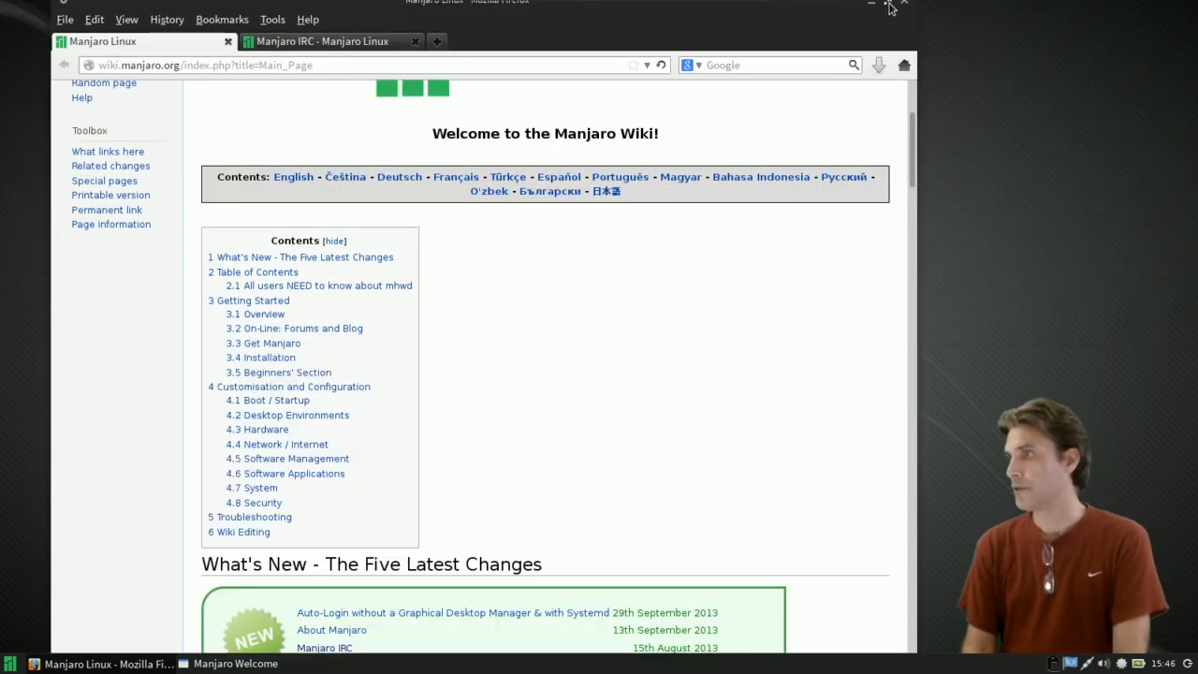
scroll("down", 3)
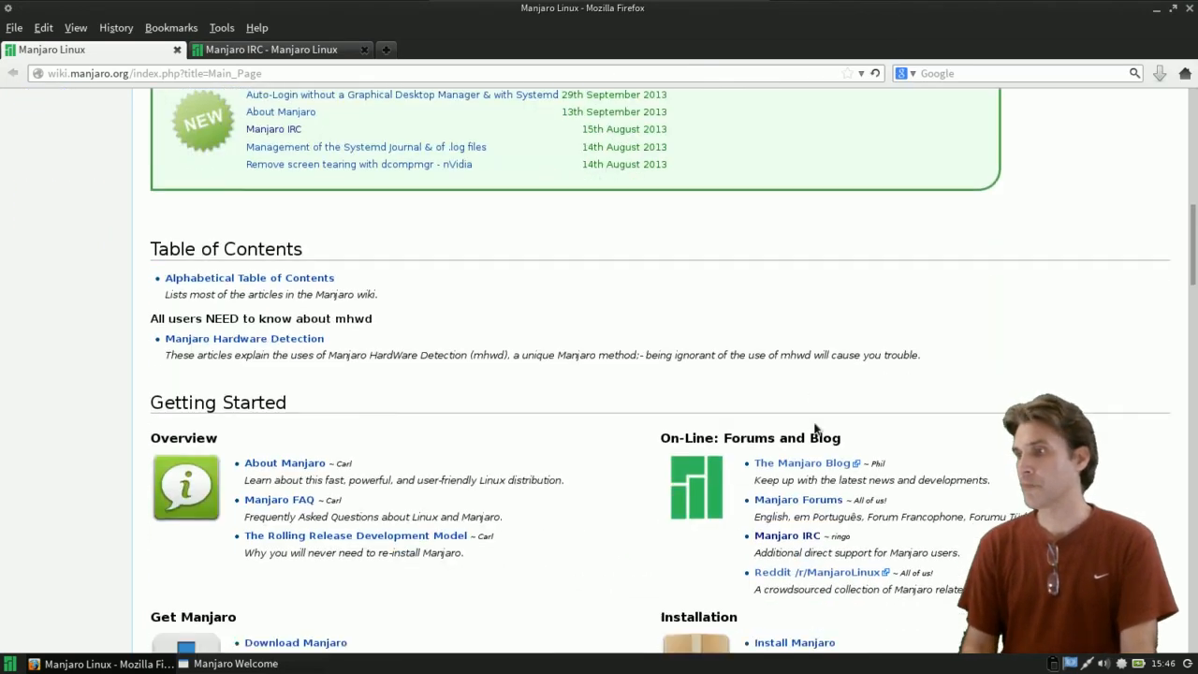
scroll("down", 3)
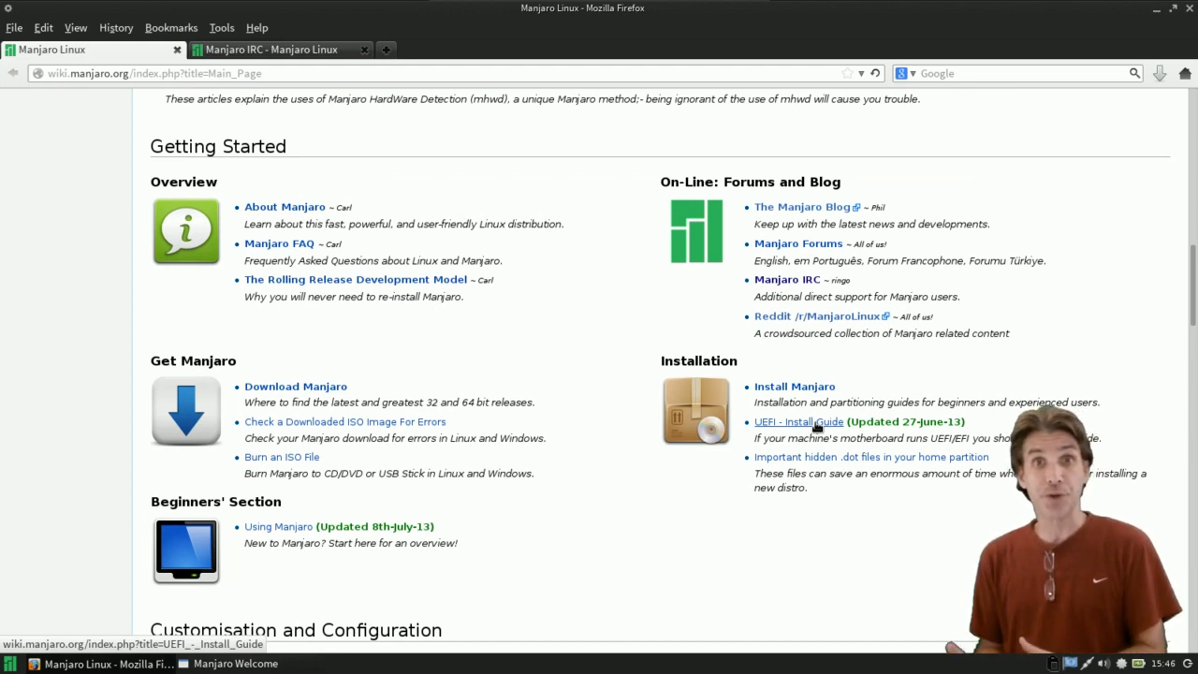
mouse_move(847, 422)
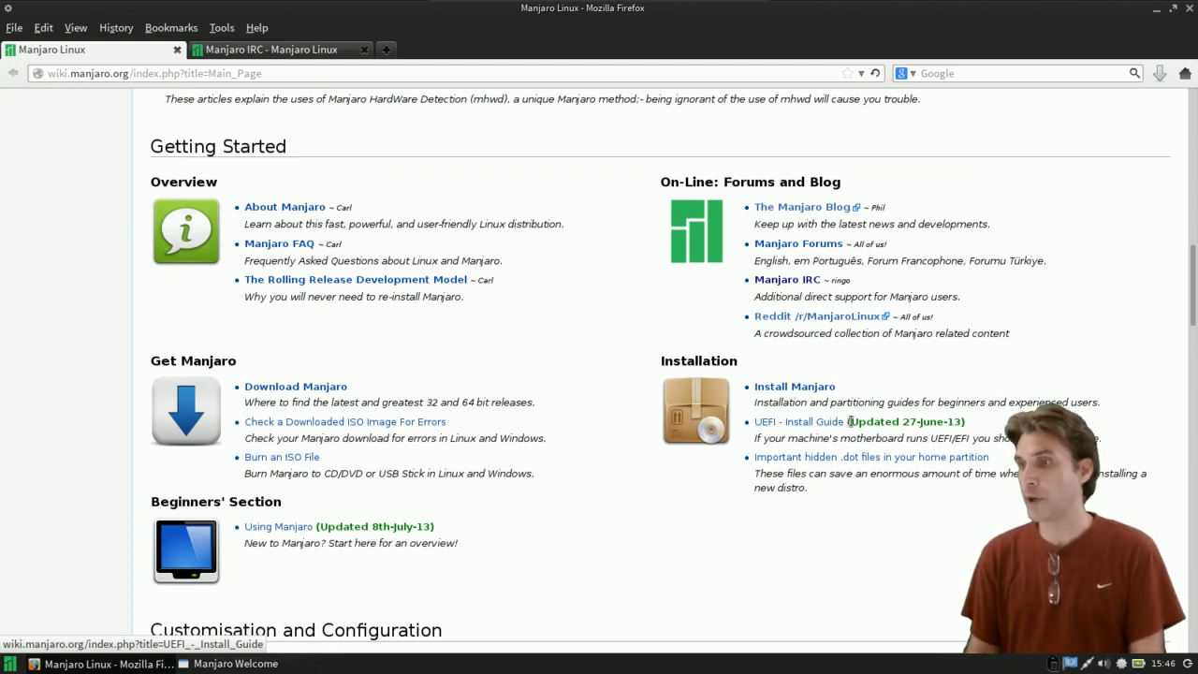
scroll("down", 3)
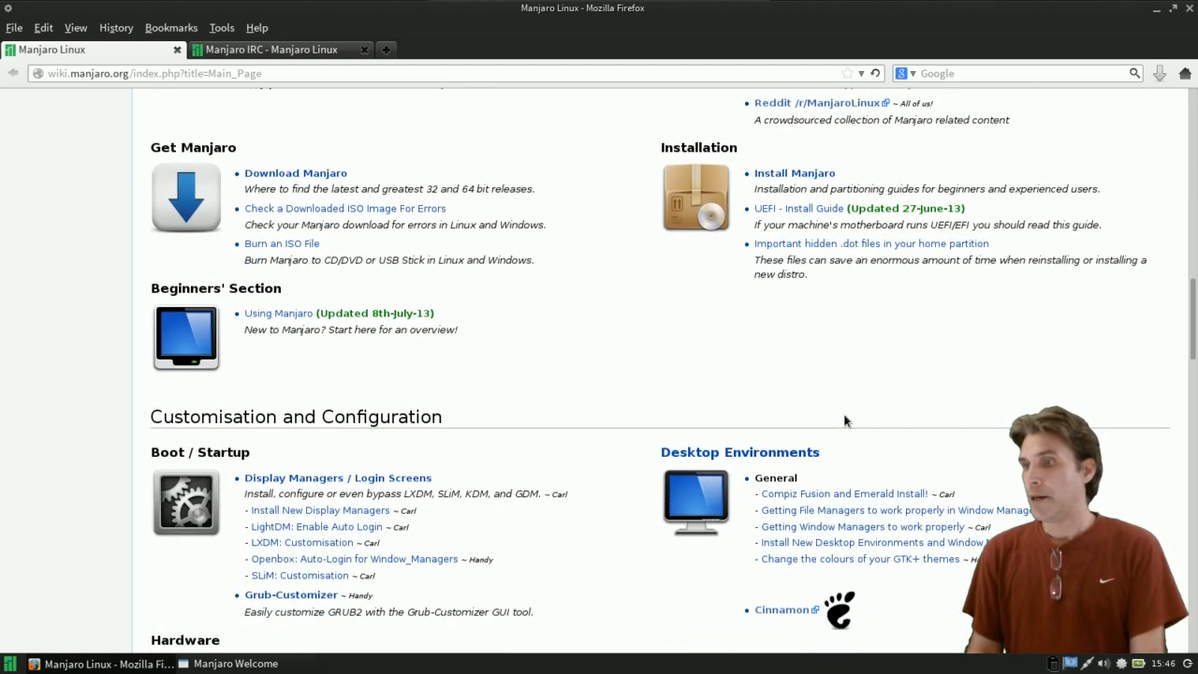
scroll("up", 3)
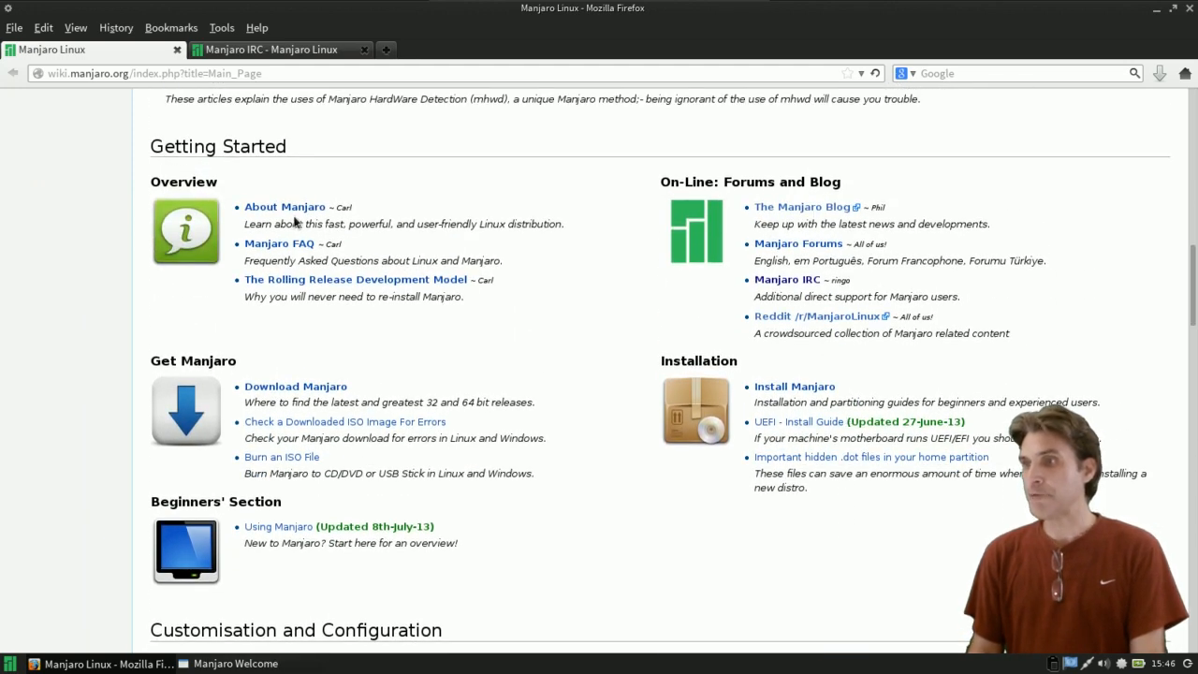
mouse_move(279, 250)
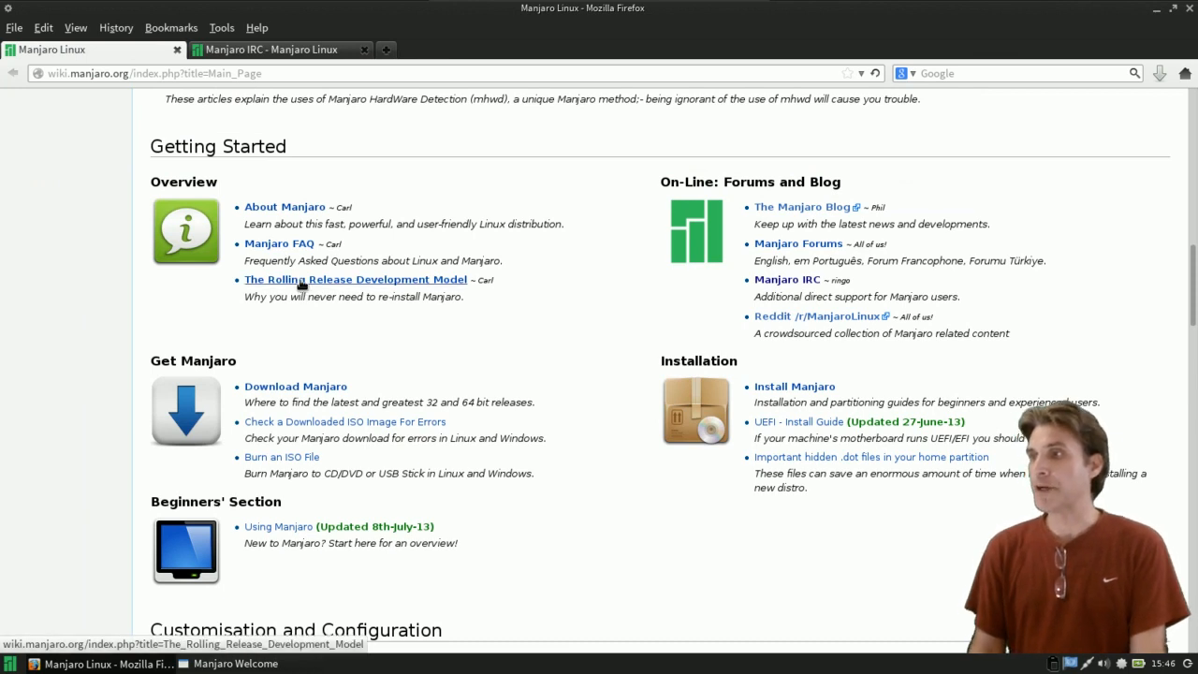
mouse_move(506, 325)
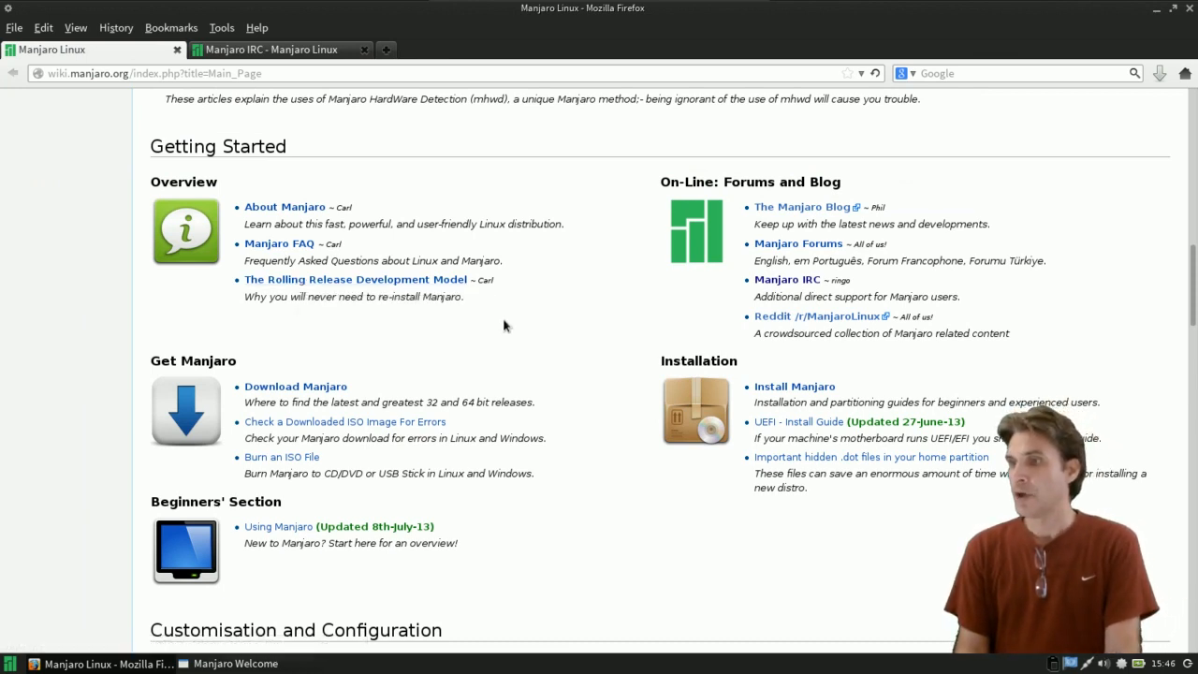
scroll("down", 3)
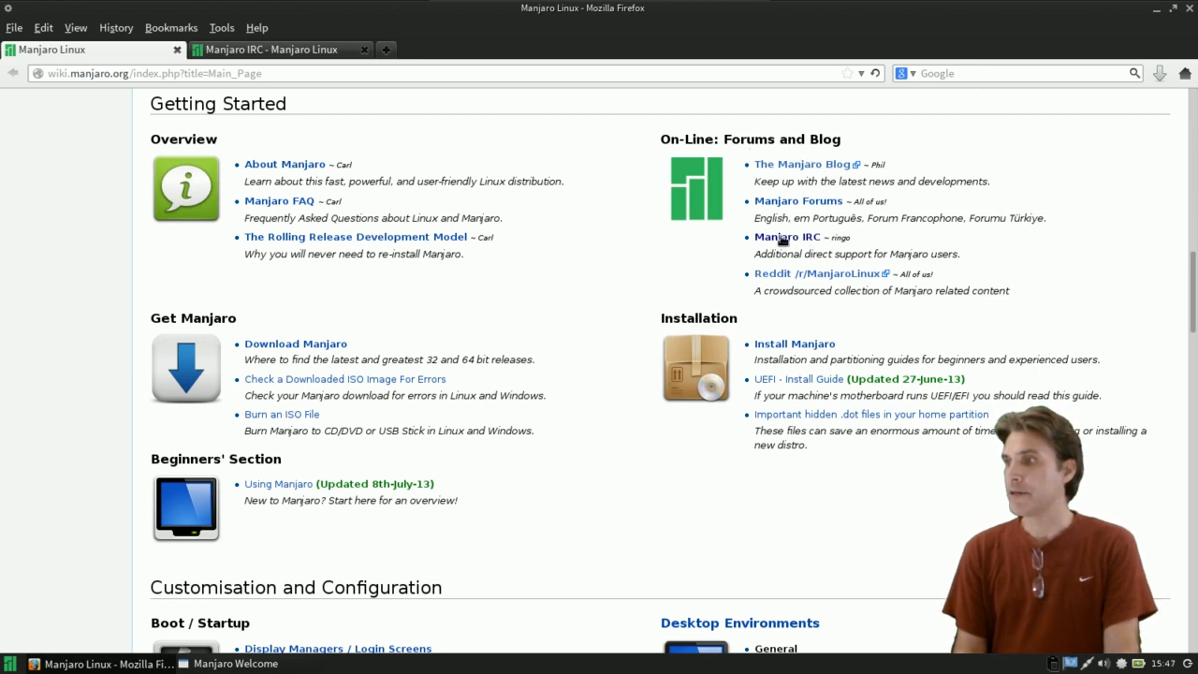
mouse_move(787, 236)
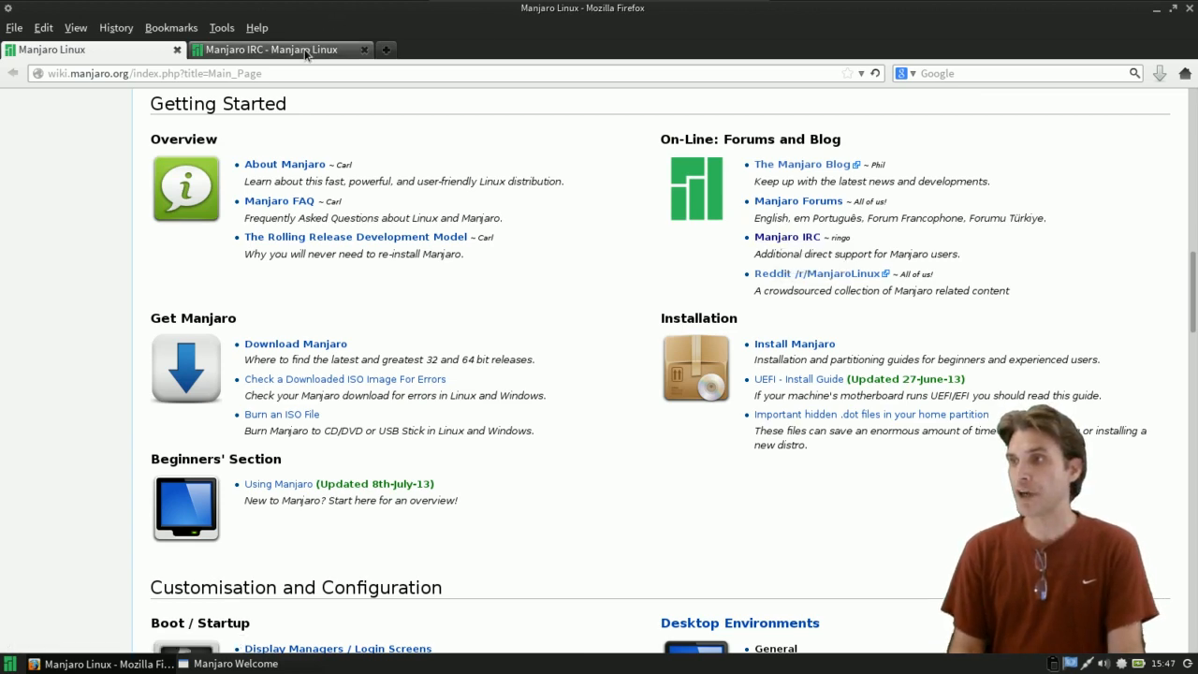
- Switch to the Manjaro IRC article and scroll to its multilingual channel list and support section
left_click(271, 50)
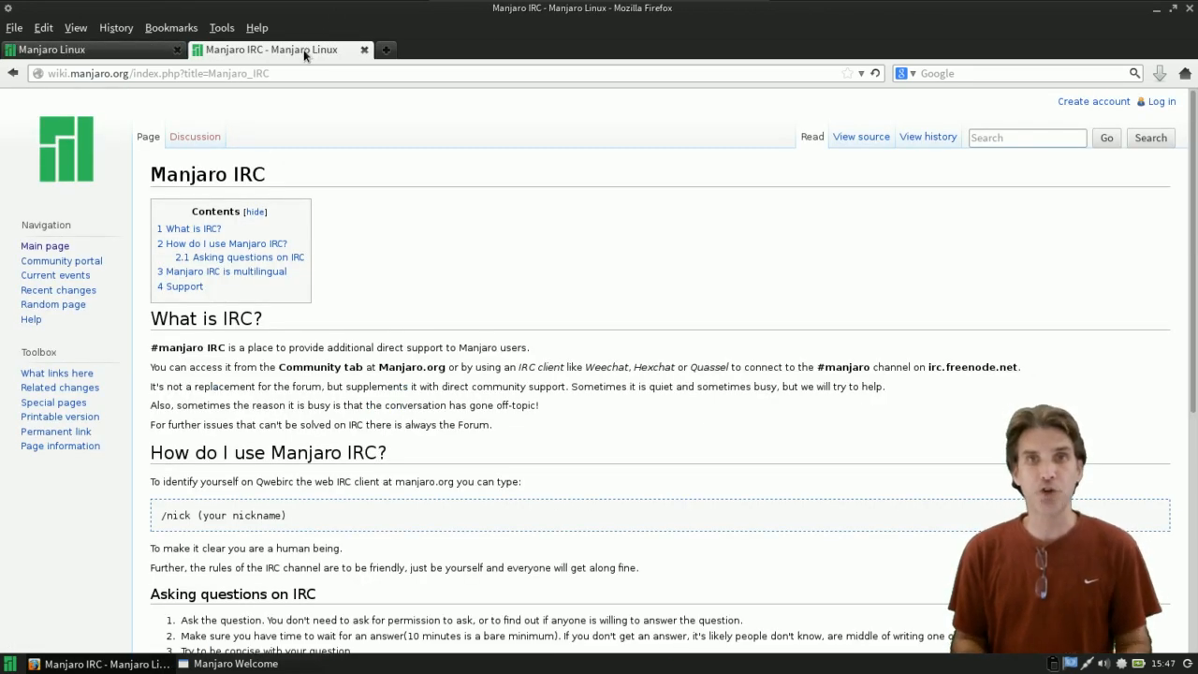
scroll("down", 3)
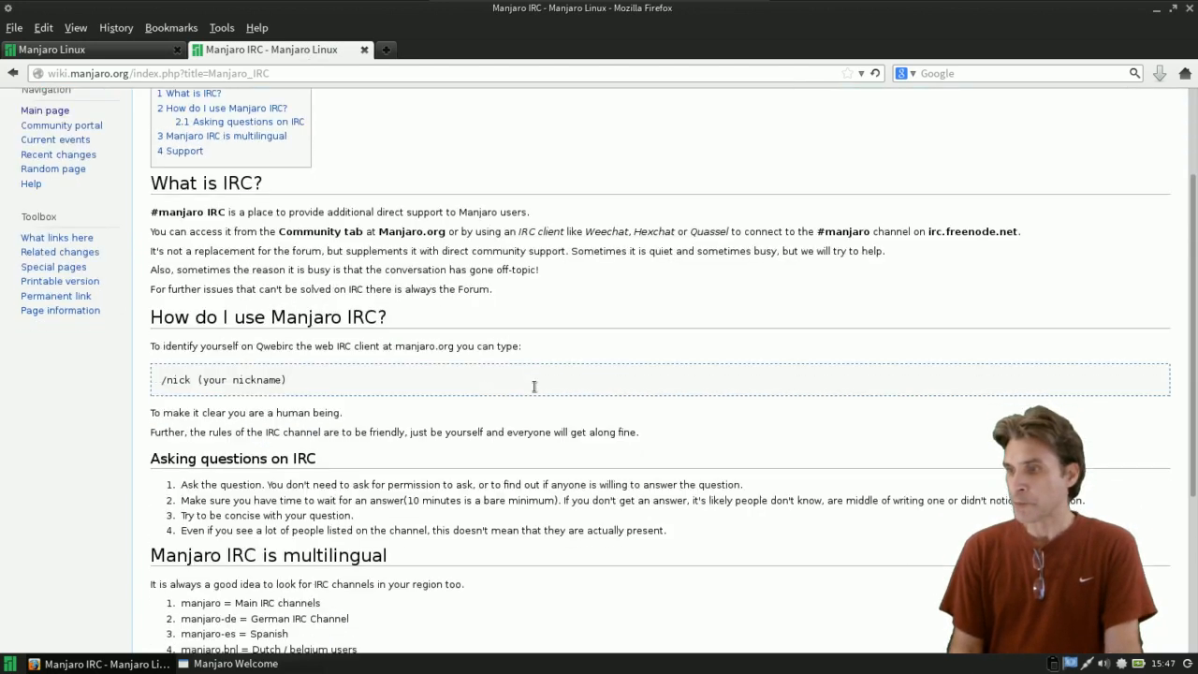
scroll("down", 3)
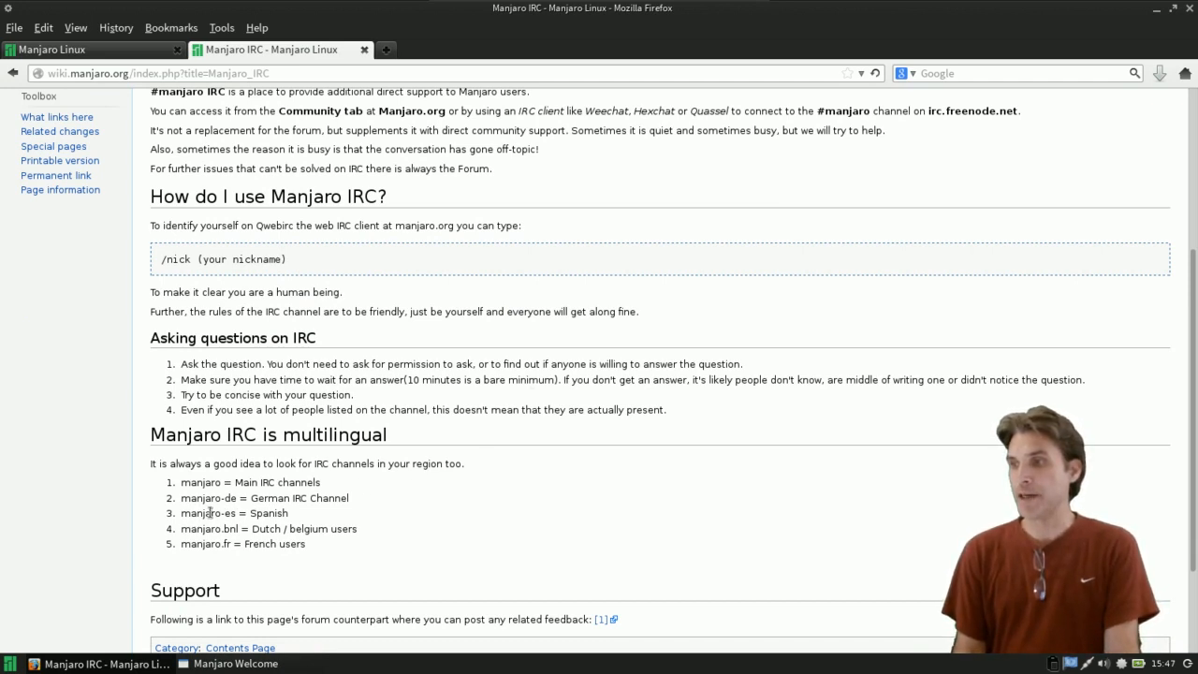
mouse_move(228, 513)
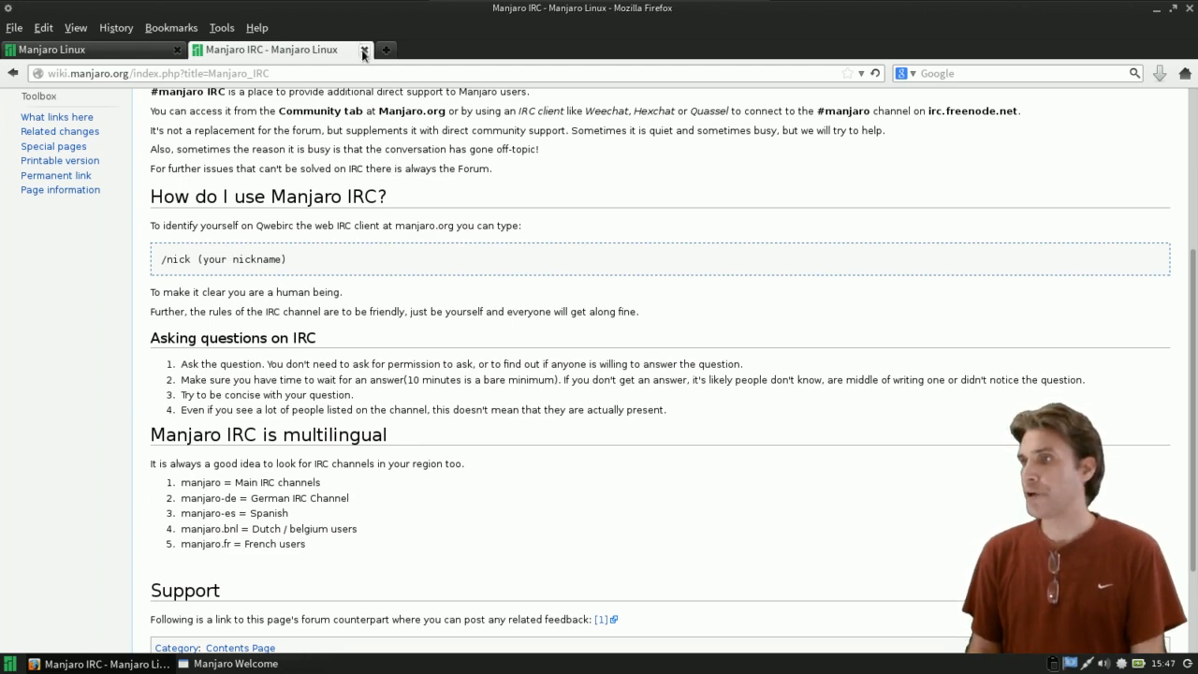
- Close the Manjaro IRC tab and scroll the wiki Main Page down to Hardware
left_click(364, 50)
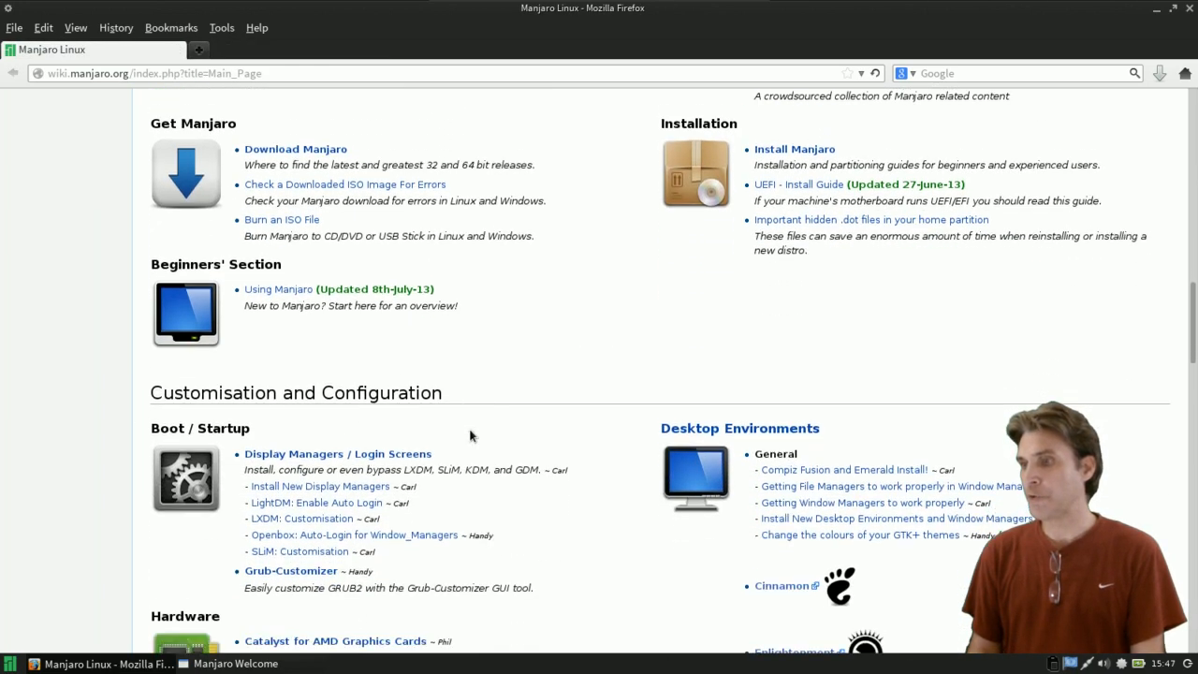
scroll("down", 3)
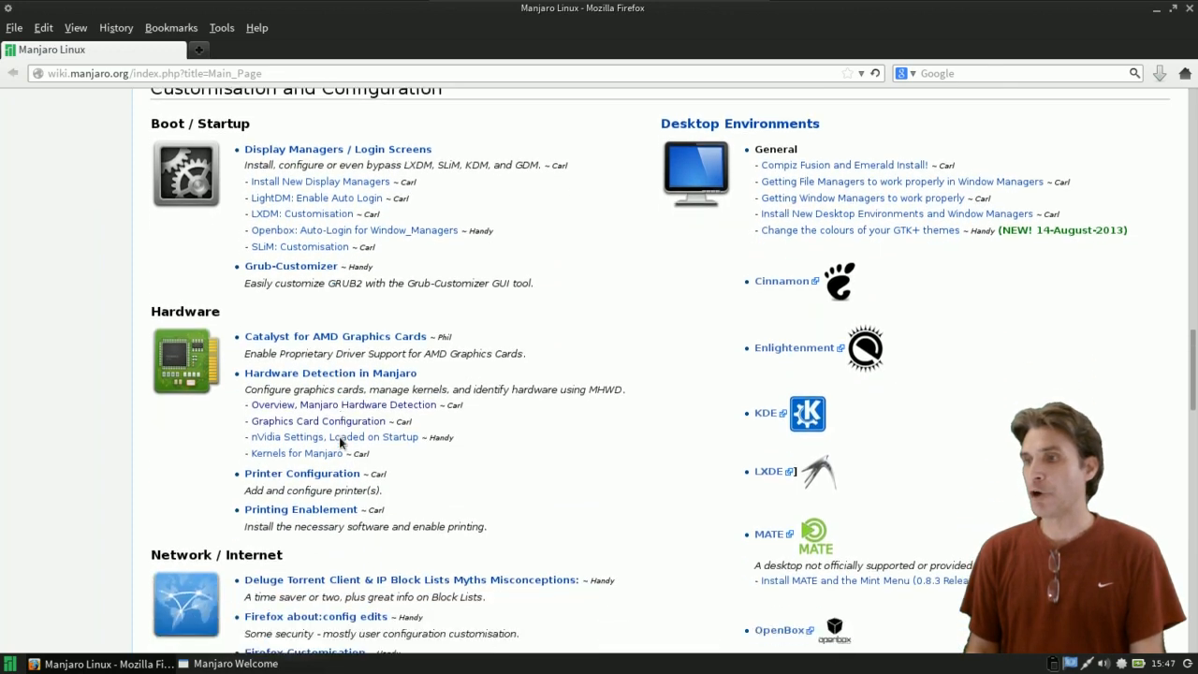
scroll("down", 3)
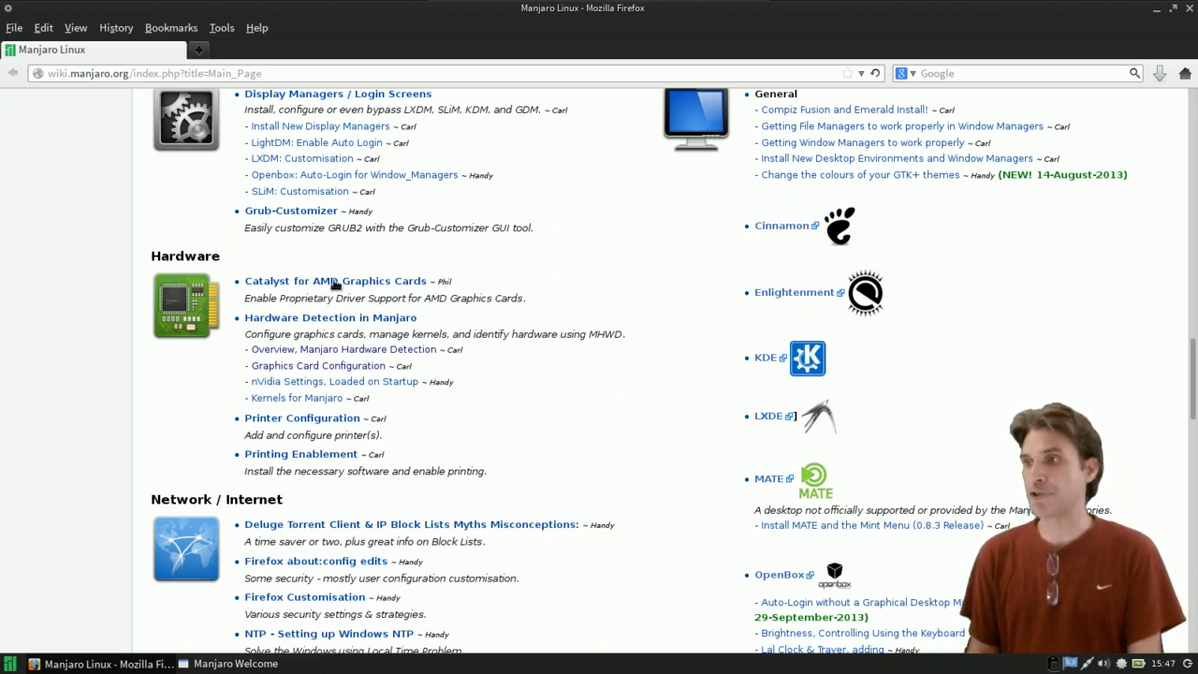
- Browse the Catalyst for AMD Graphics Cards article, then open Kernels for Manjaro
left_click(335, 281)
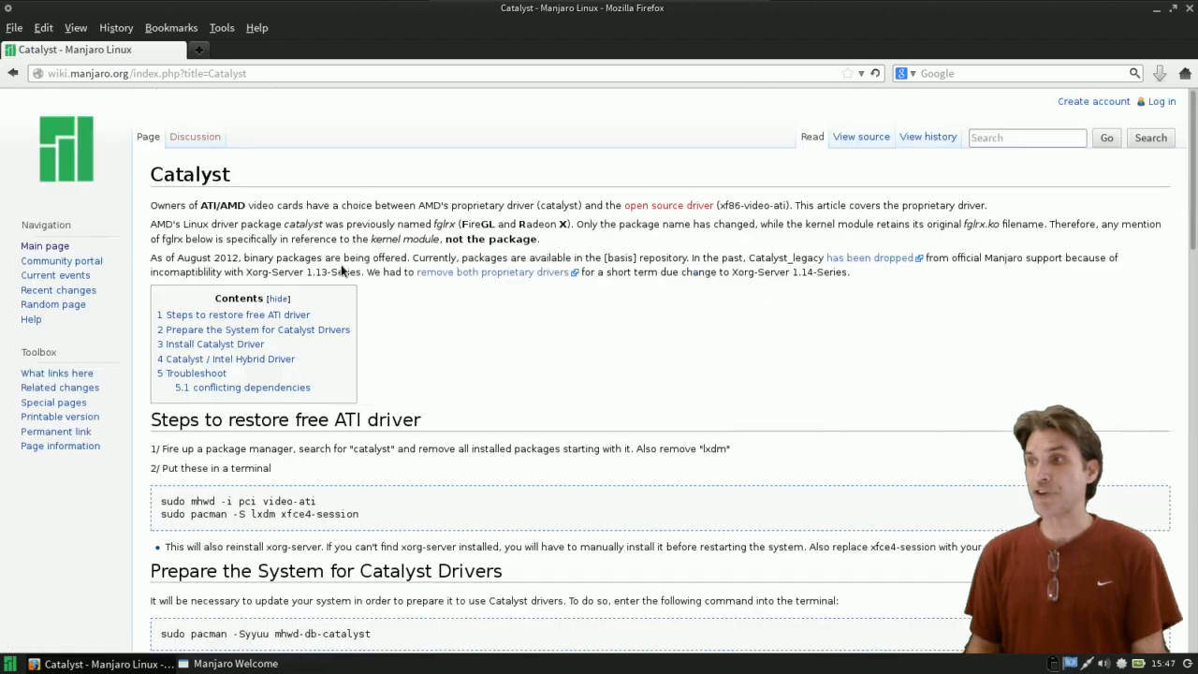
scroll("down", 3)
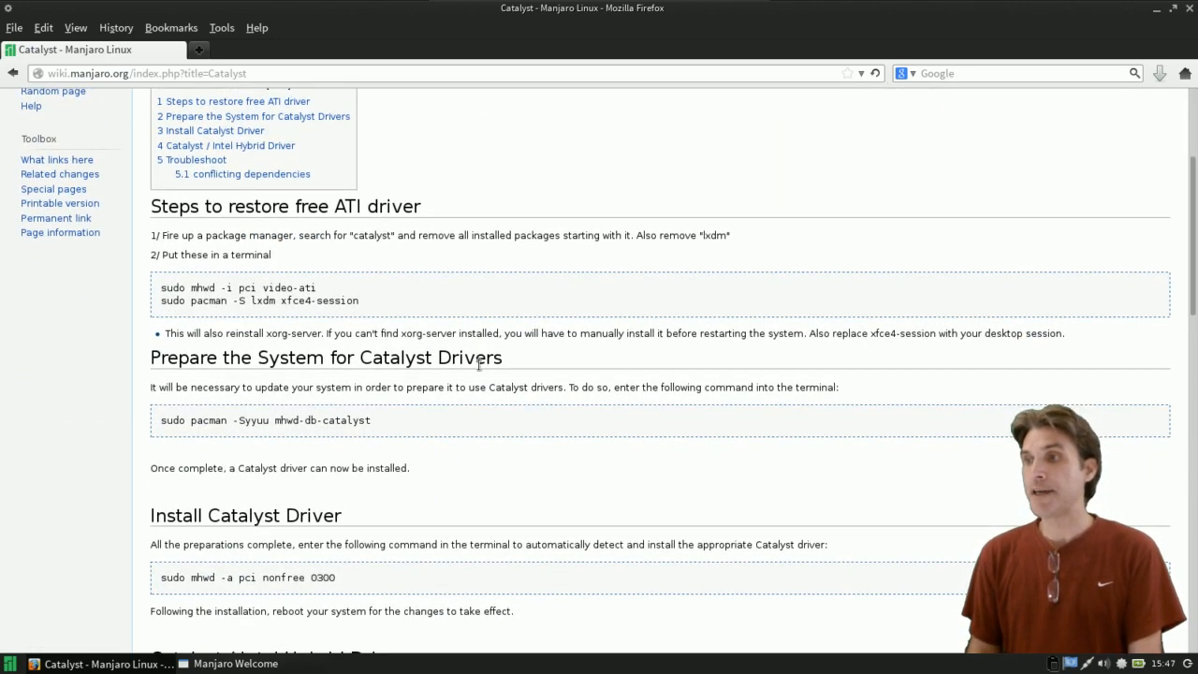
scroll("down", 3)
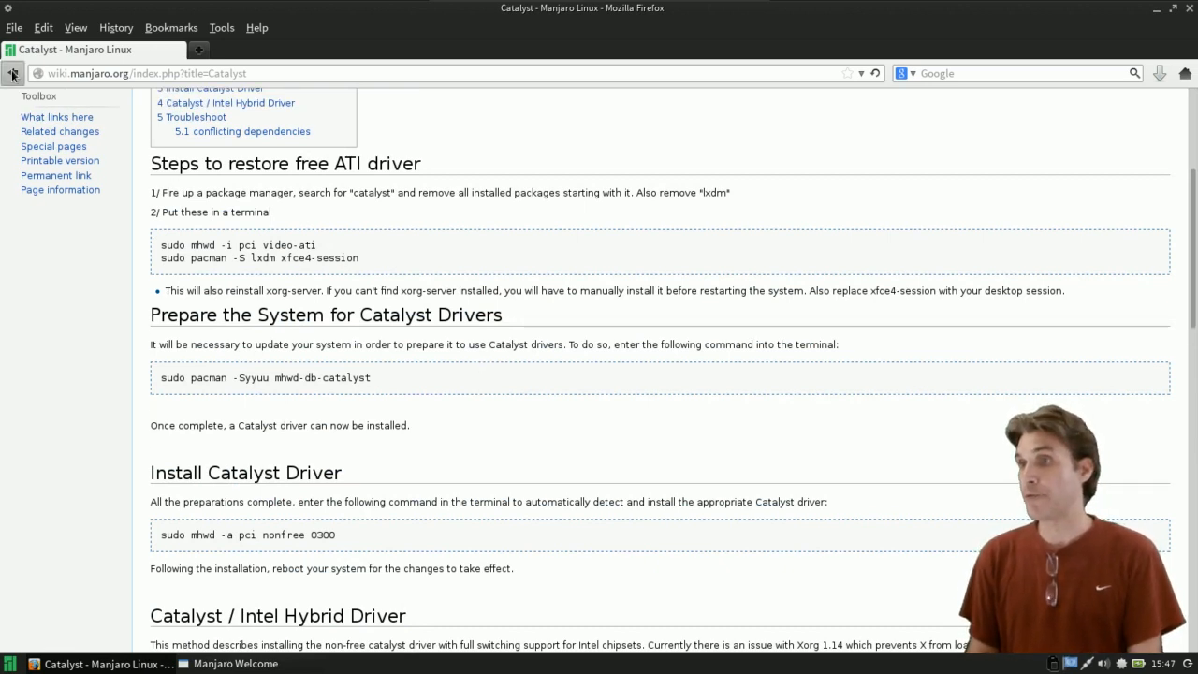
left_click(13, 73)
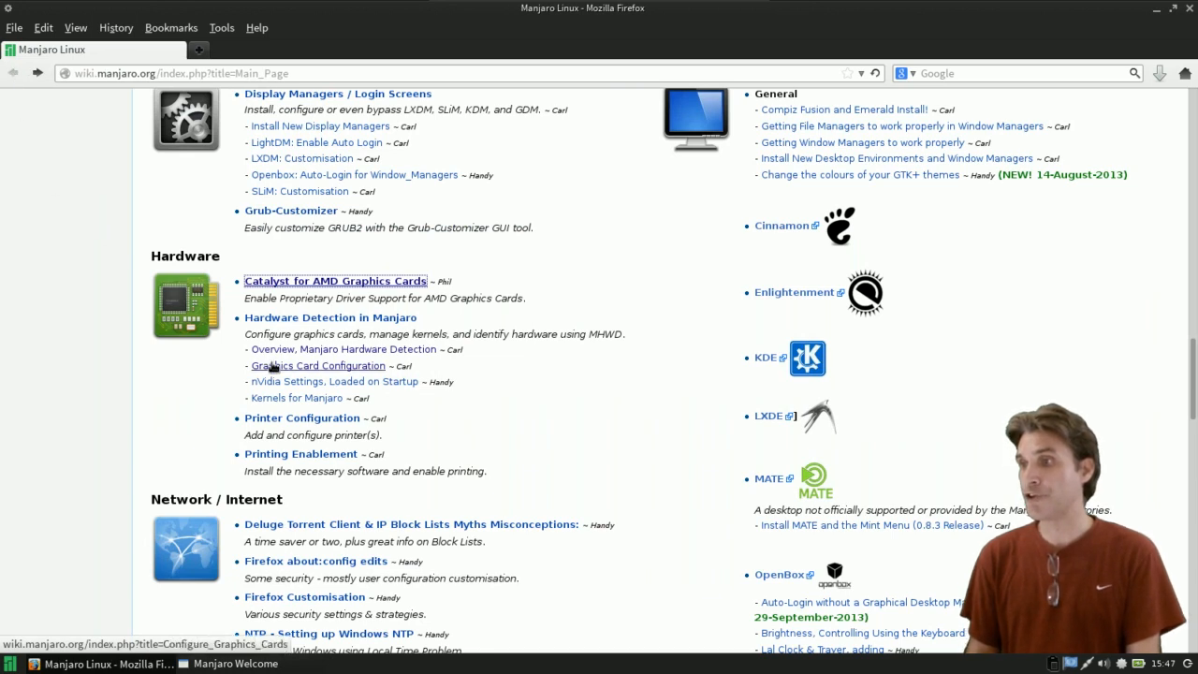
mouse_move(334, 382)
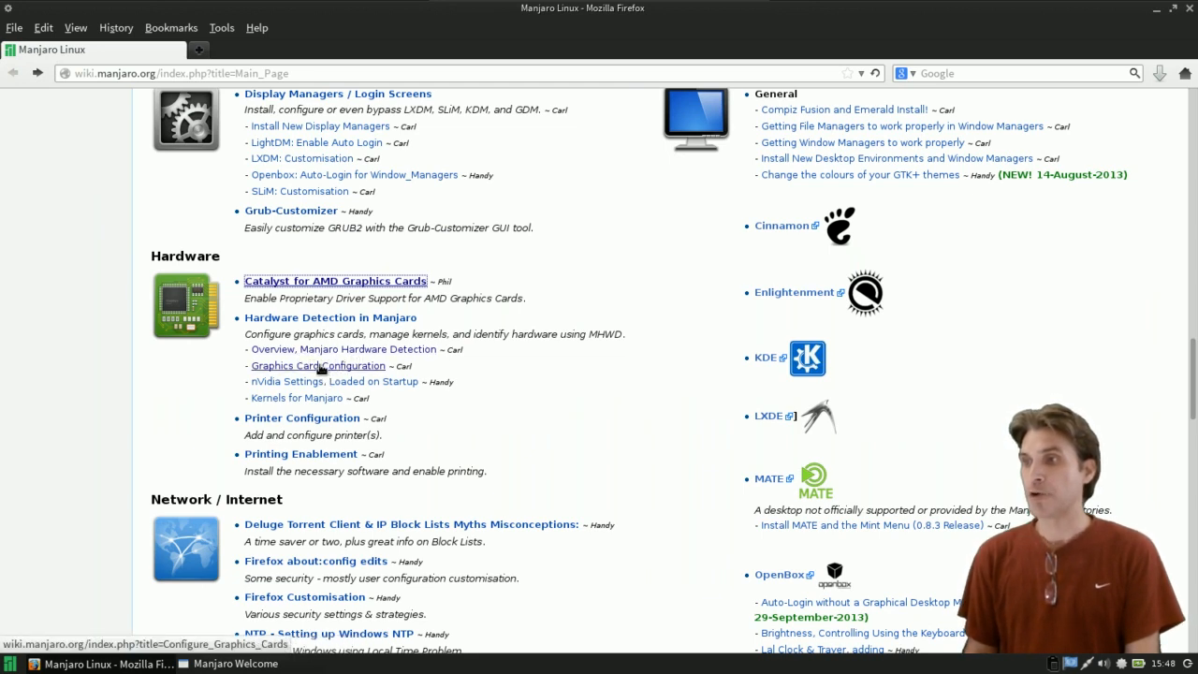
mouse_move(334, 382)
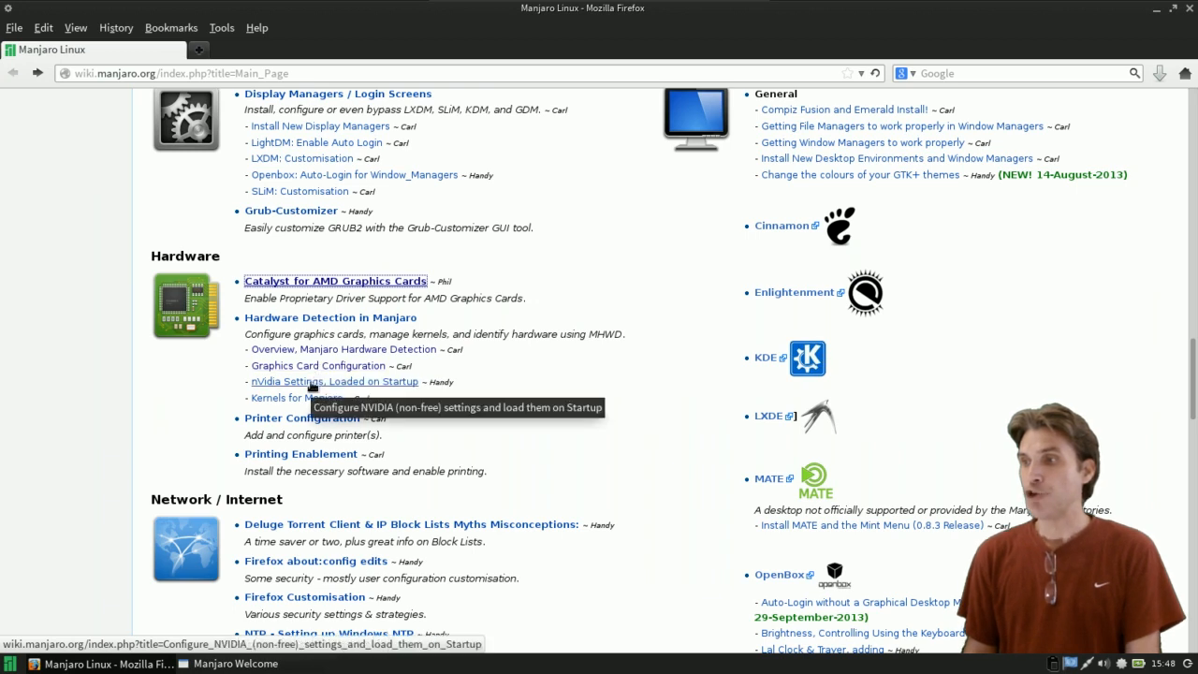
mouse_move(337, 384)
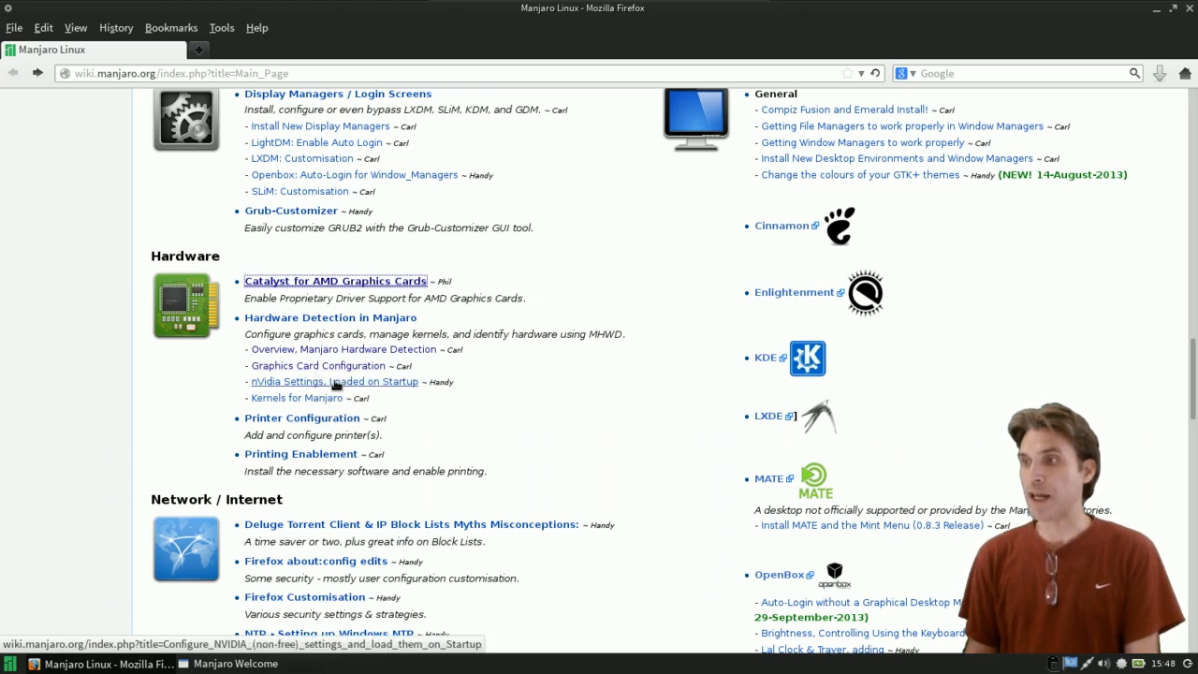
left_click(296, 398)
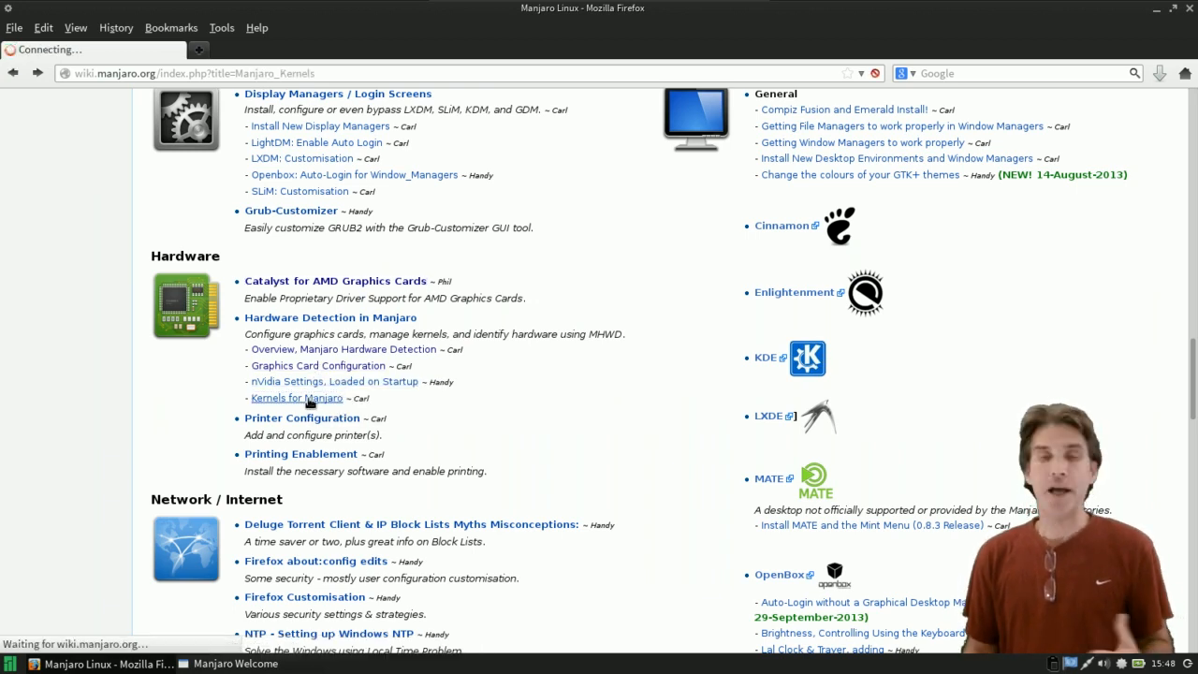
left_click(296, 397)
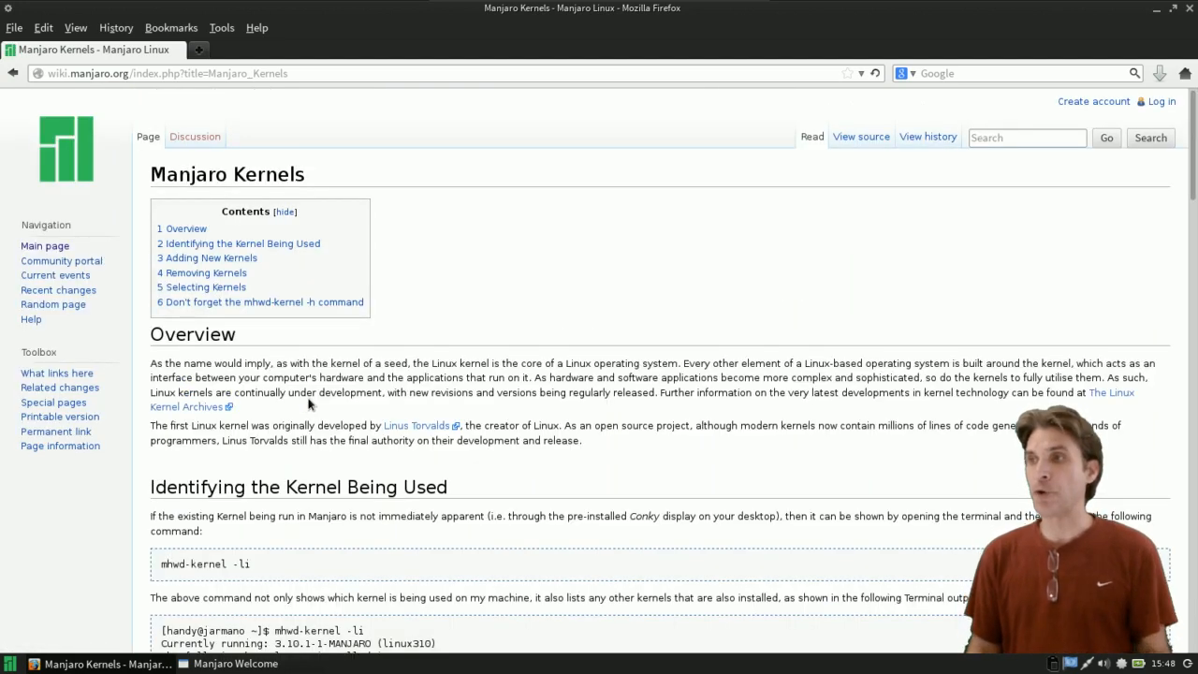
- Scroll down through the Manjaro Kernels article
scroll("down", 3)
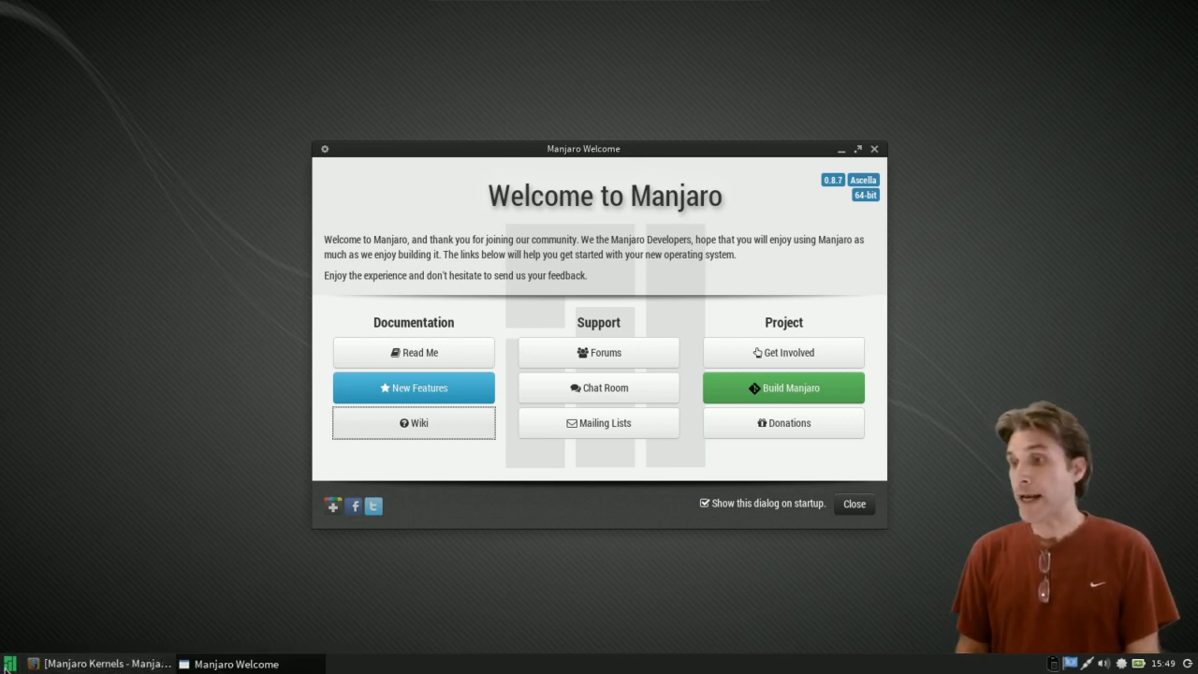
- Launch HexChat from the Recently Used section of the applications menu
left_click(12, 662)
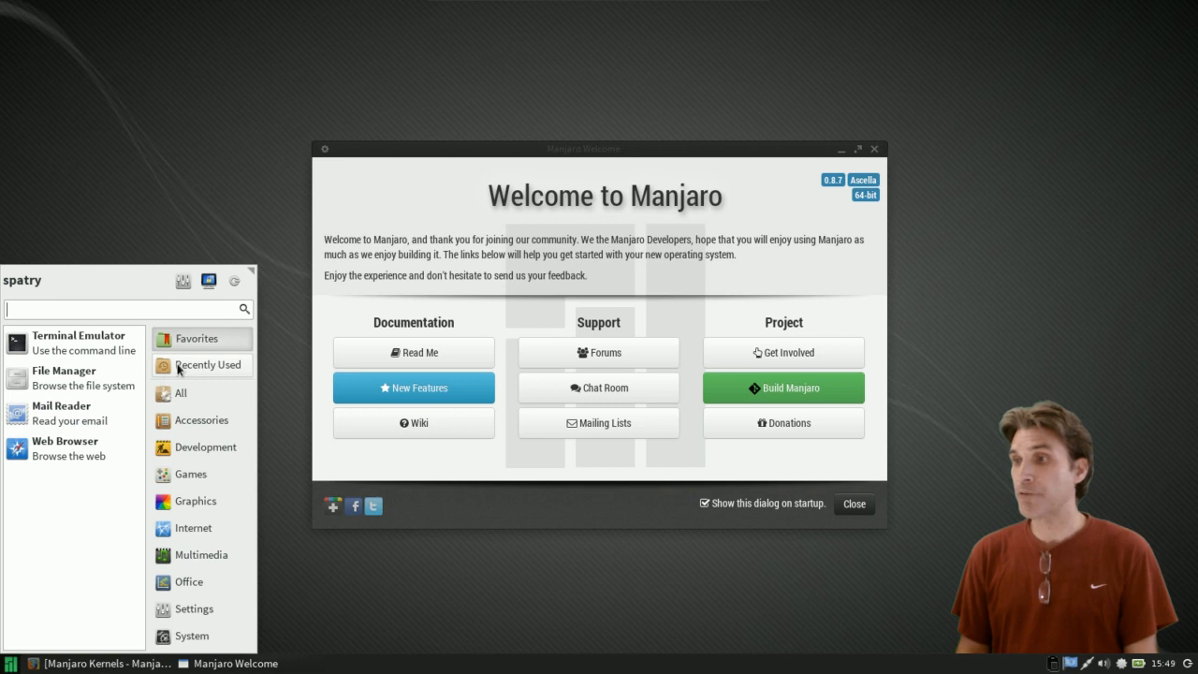
left_click(207, 365)
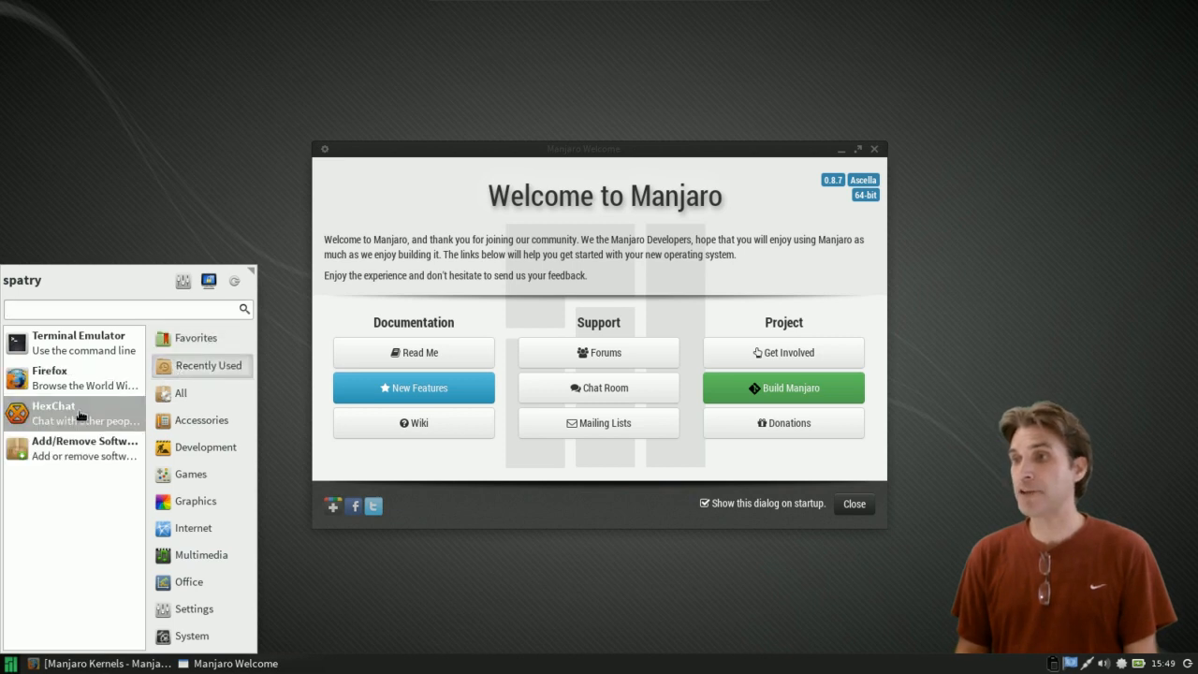
left_click(54, 413)
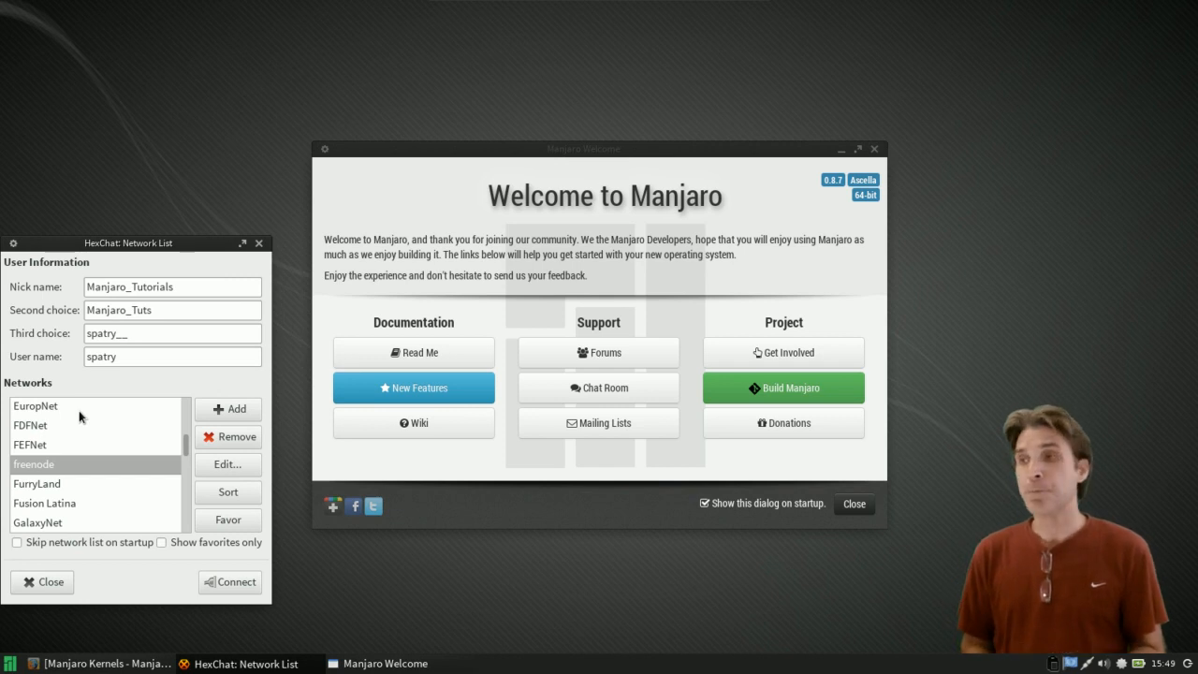
mouse_move(86, 420)
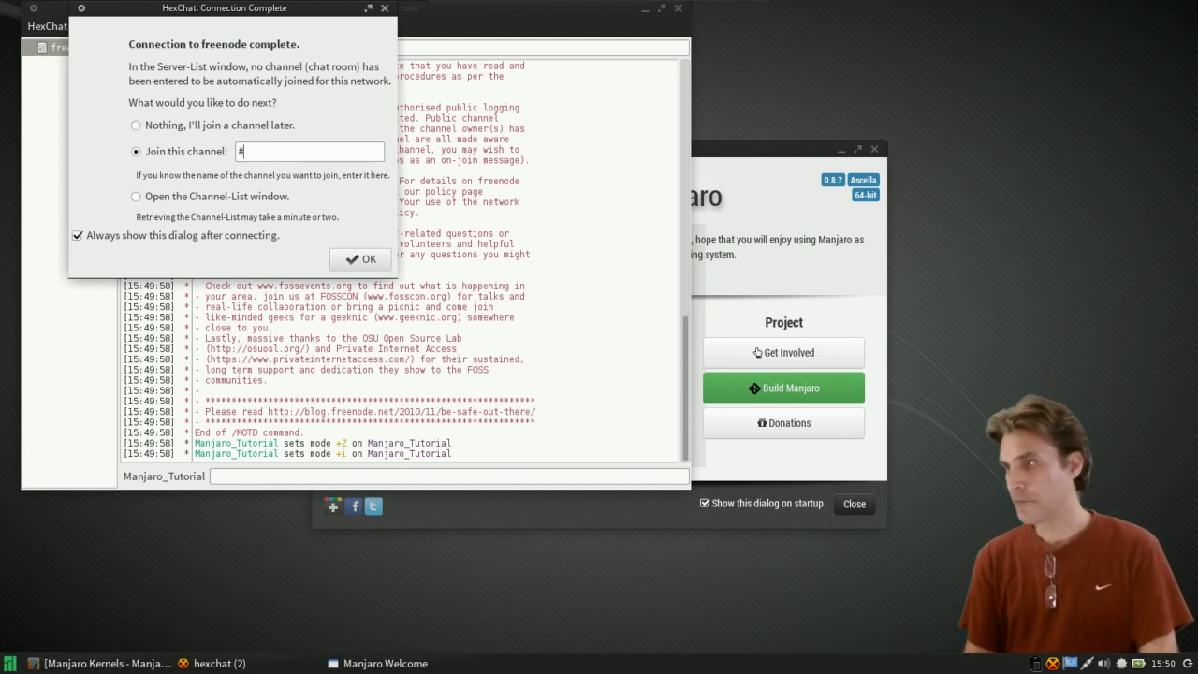
- Enter #manjaro as the channel to join and confirm
type("manja")
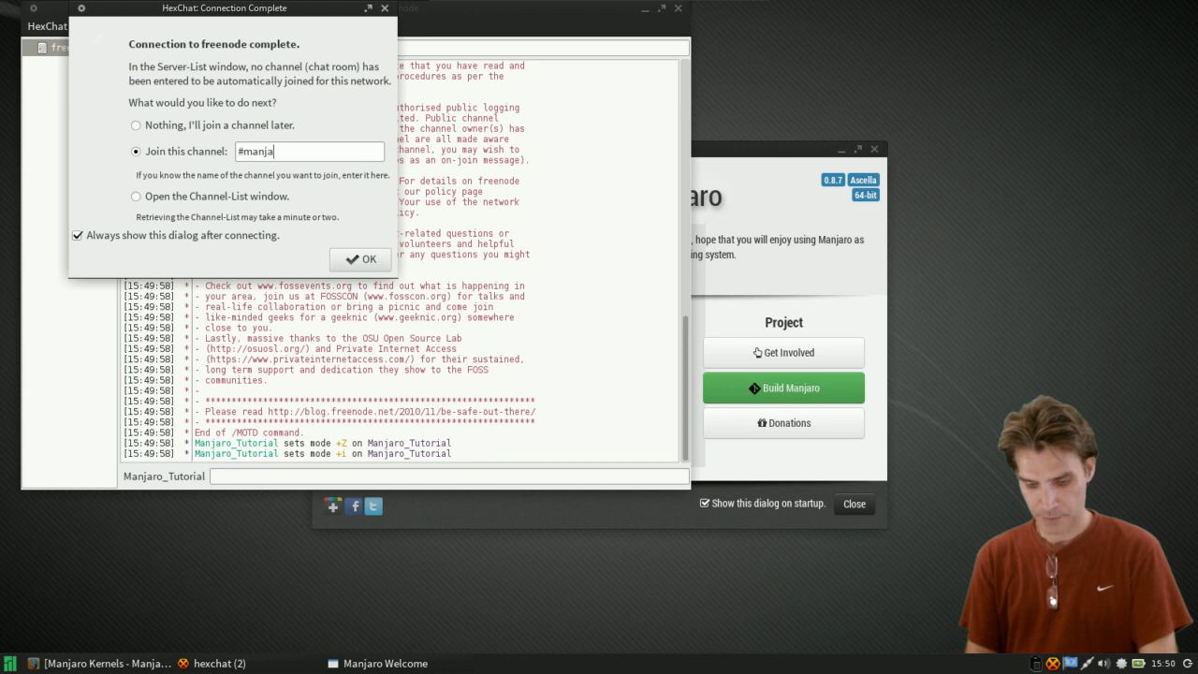
type("ro")
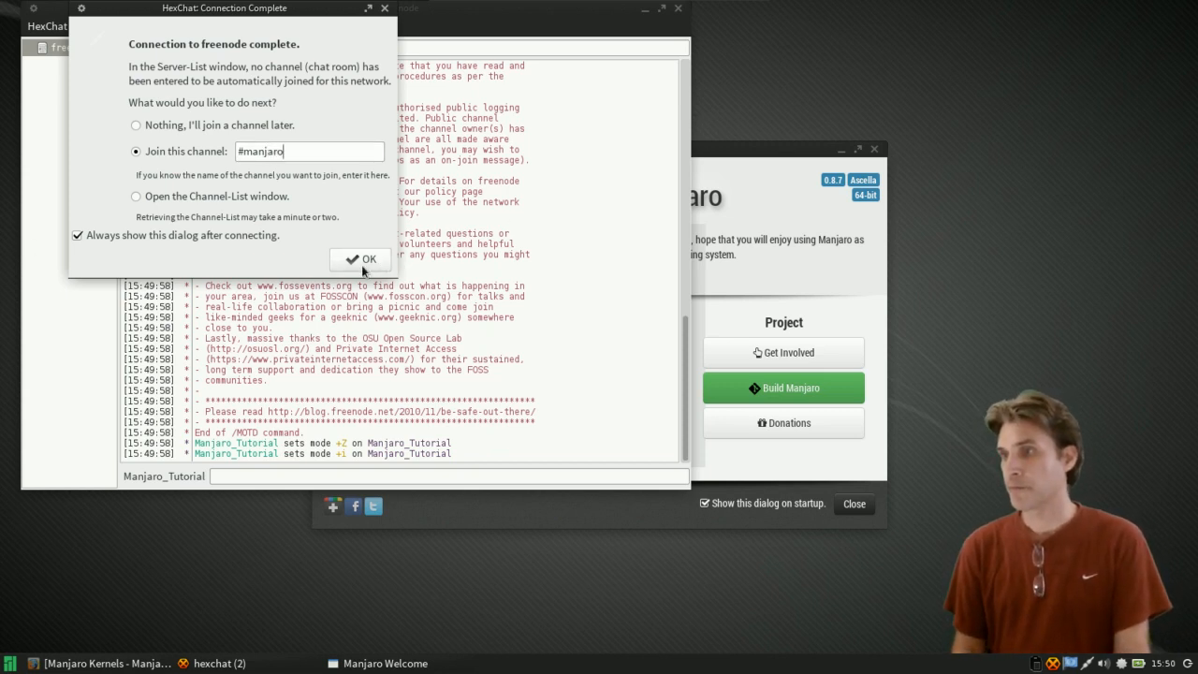
left_click(360, 259)
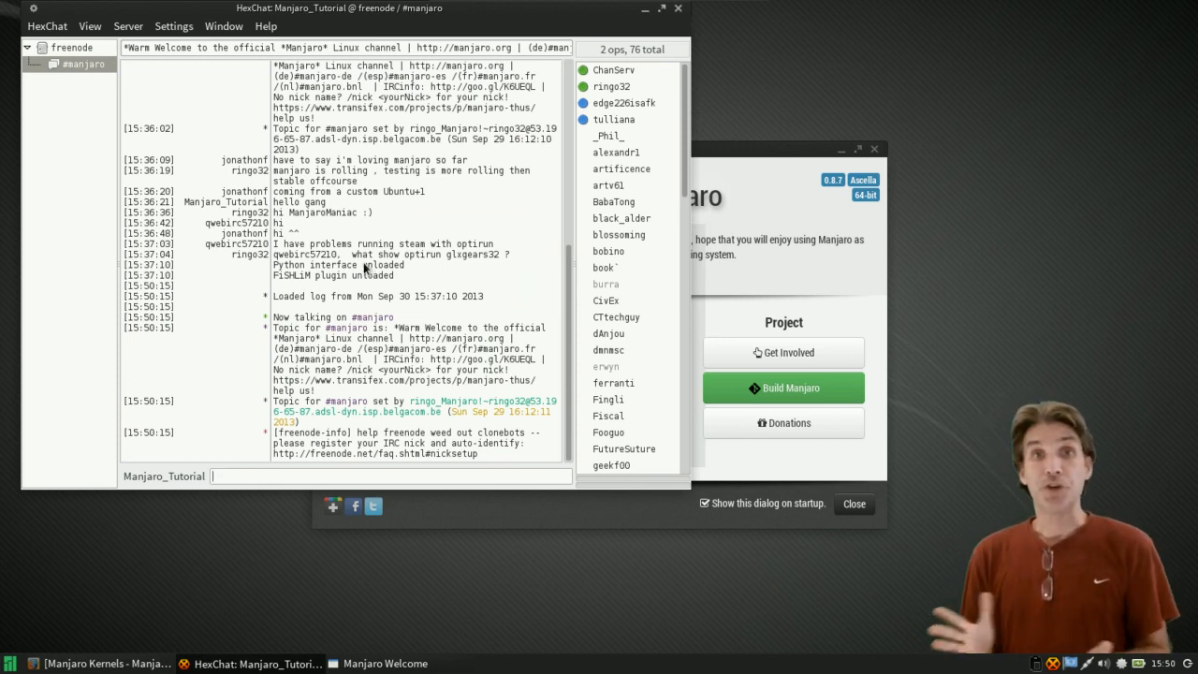
mouse_move(218, 442)
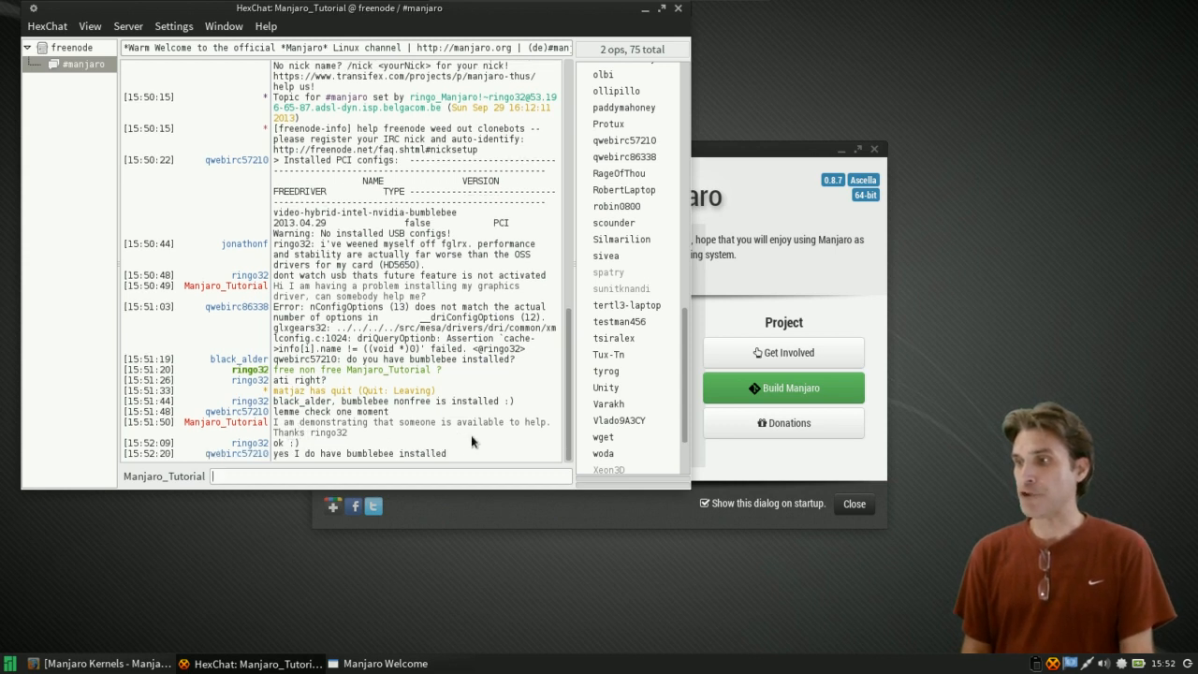
mouse_move(314, 447)
type("/")
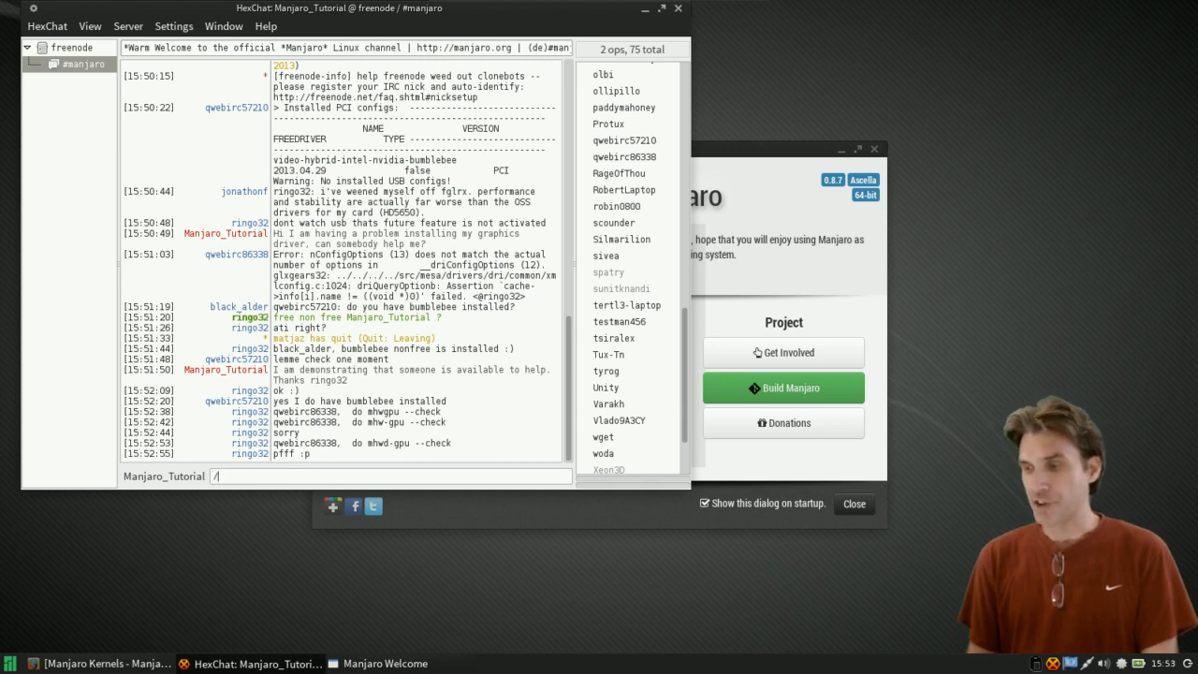
- Join #linuxdistrocommunity with the /join command in HexChat's input box
type("join")
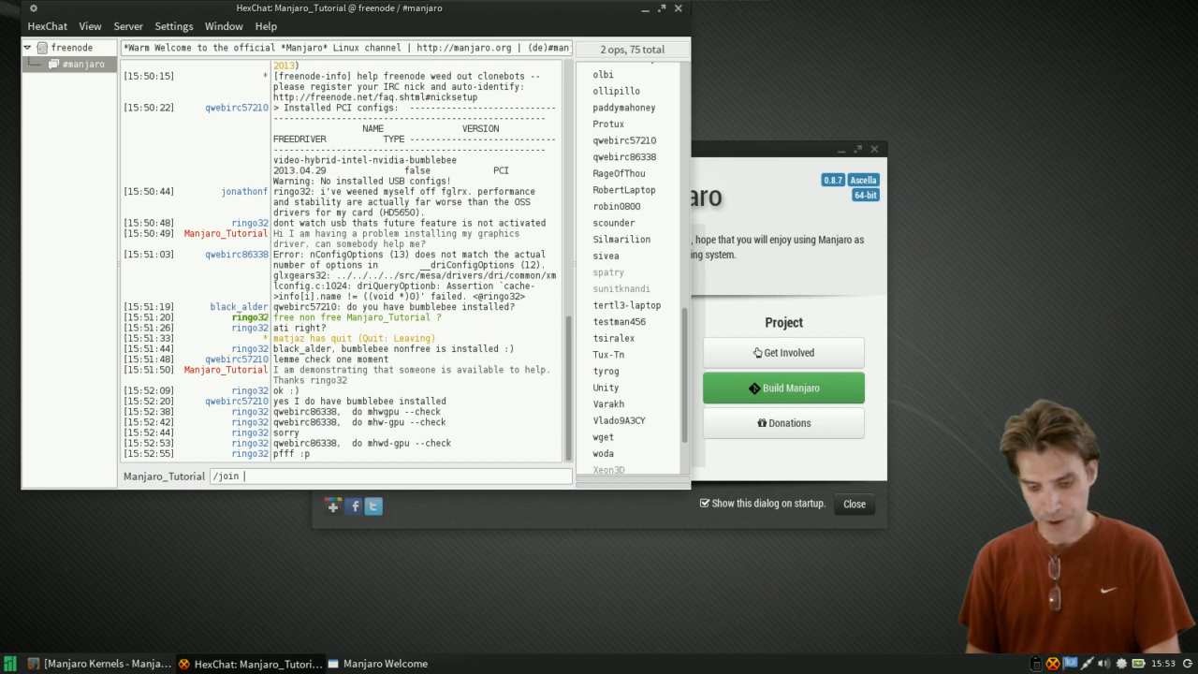
type("#linuxd")
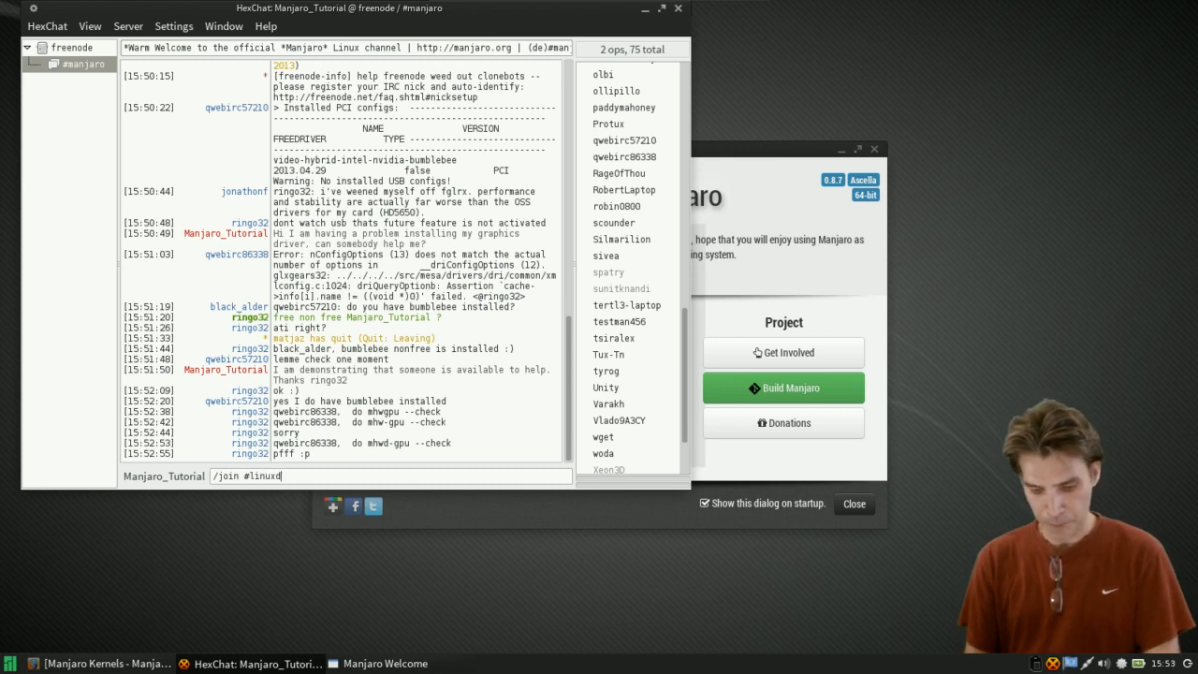
type("istro")
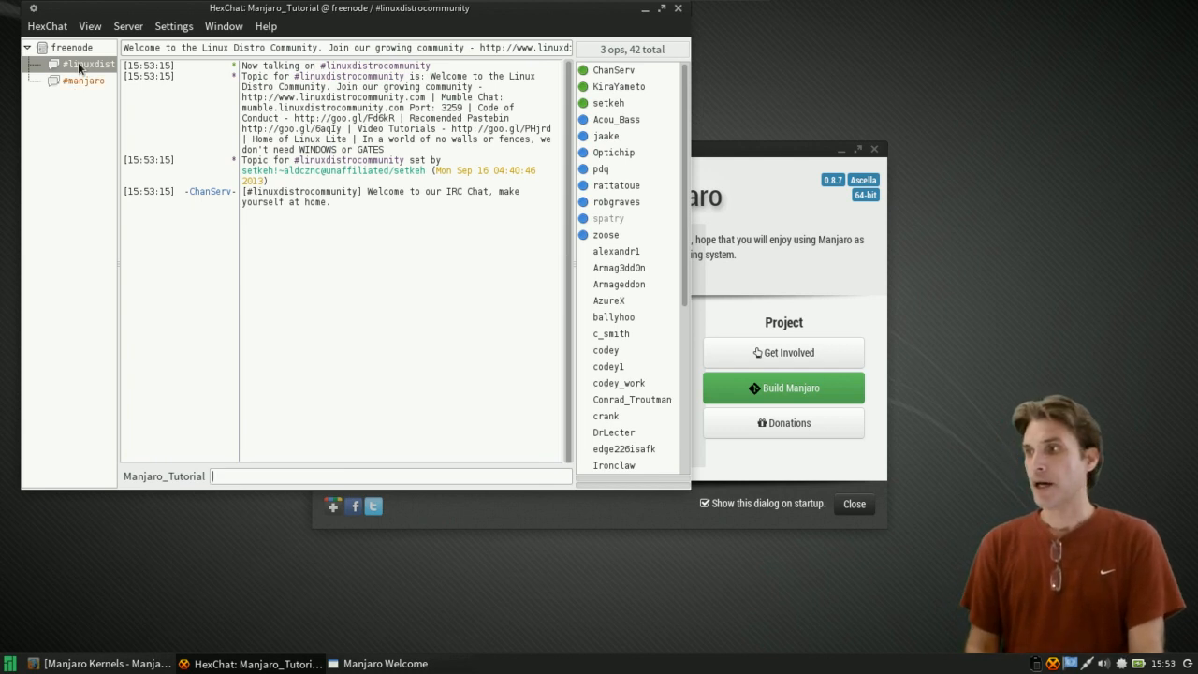
mouse_move(597, 223)
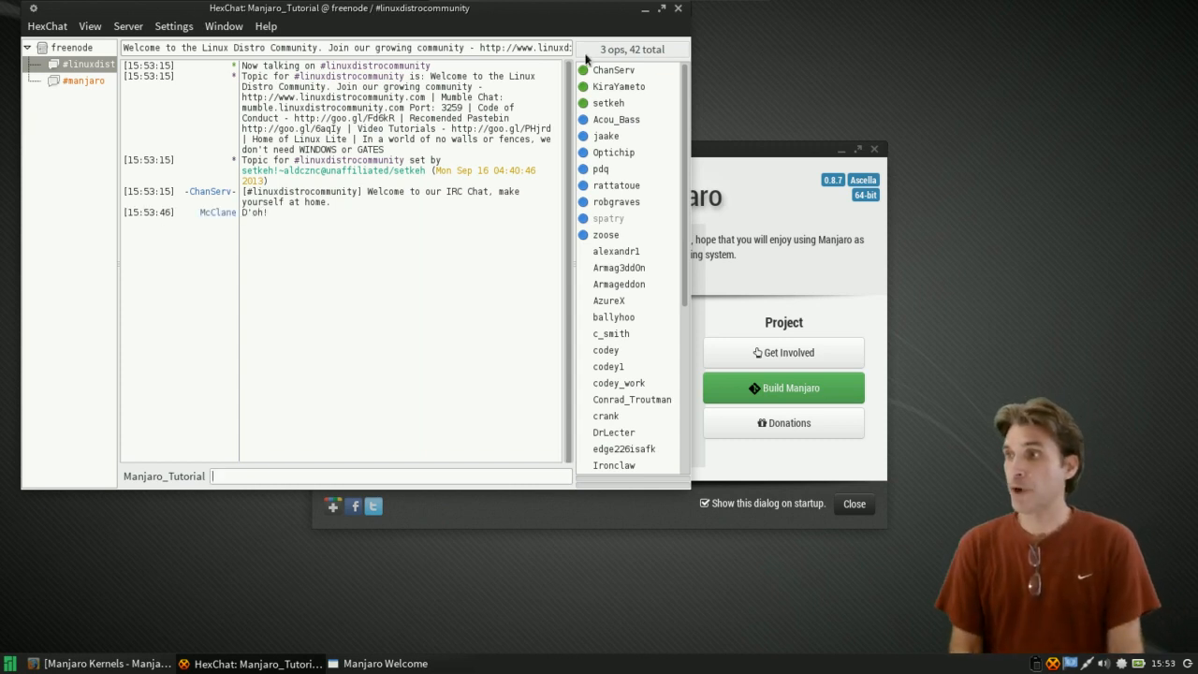
mouse_move(646, 19)
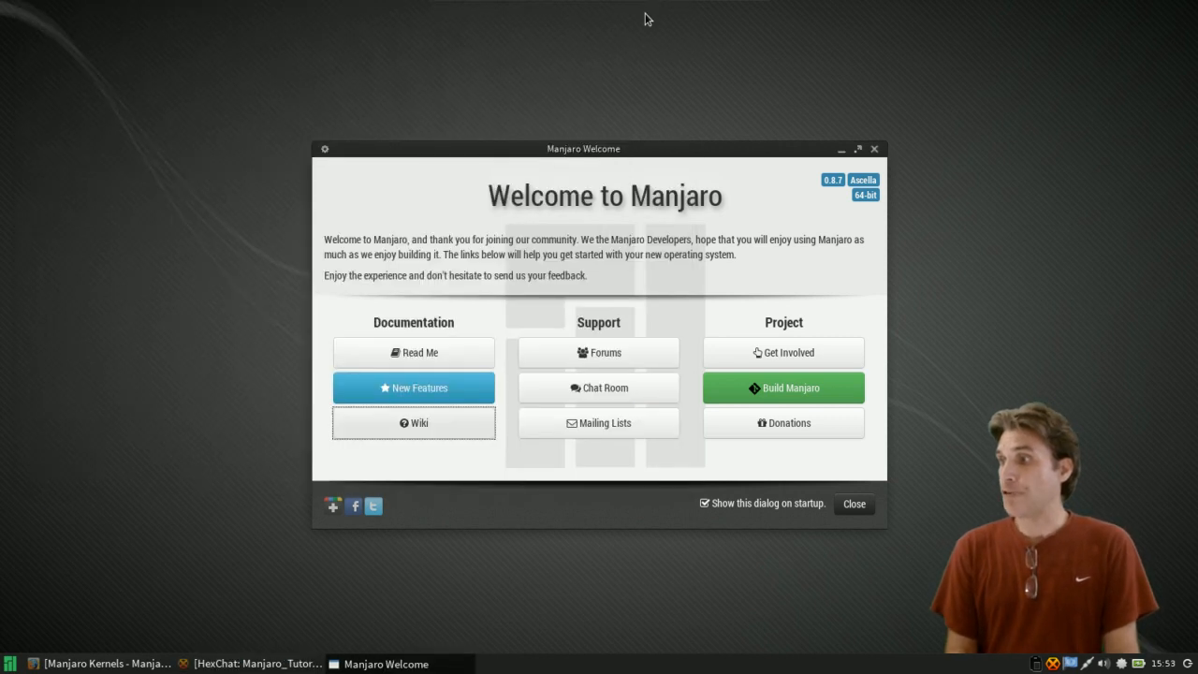
mouse_move(586, 432)
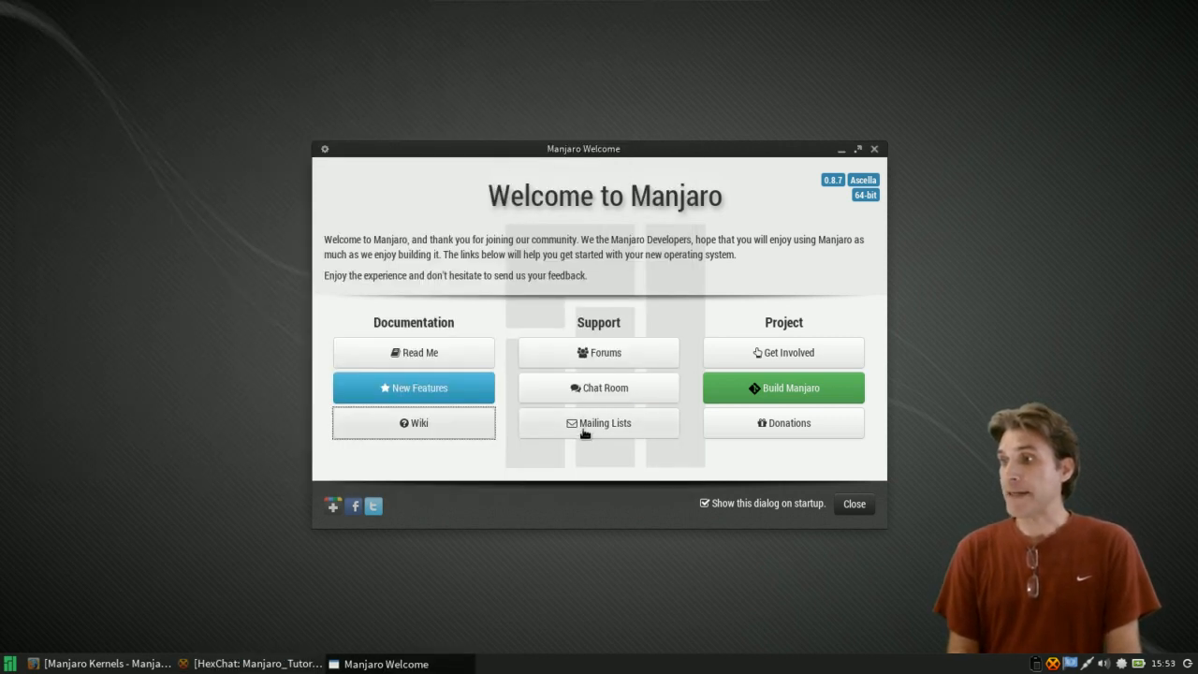
mouse_move(599, 430)
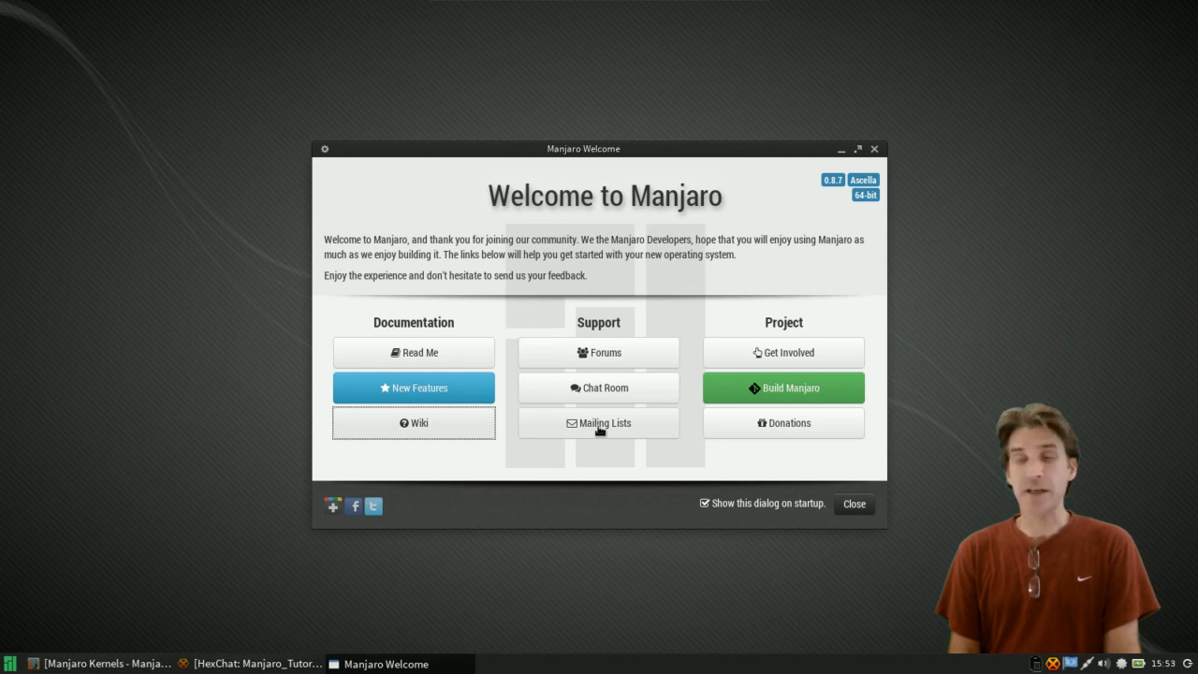